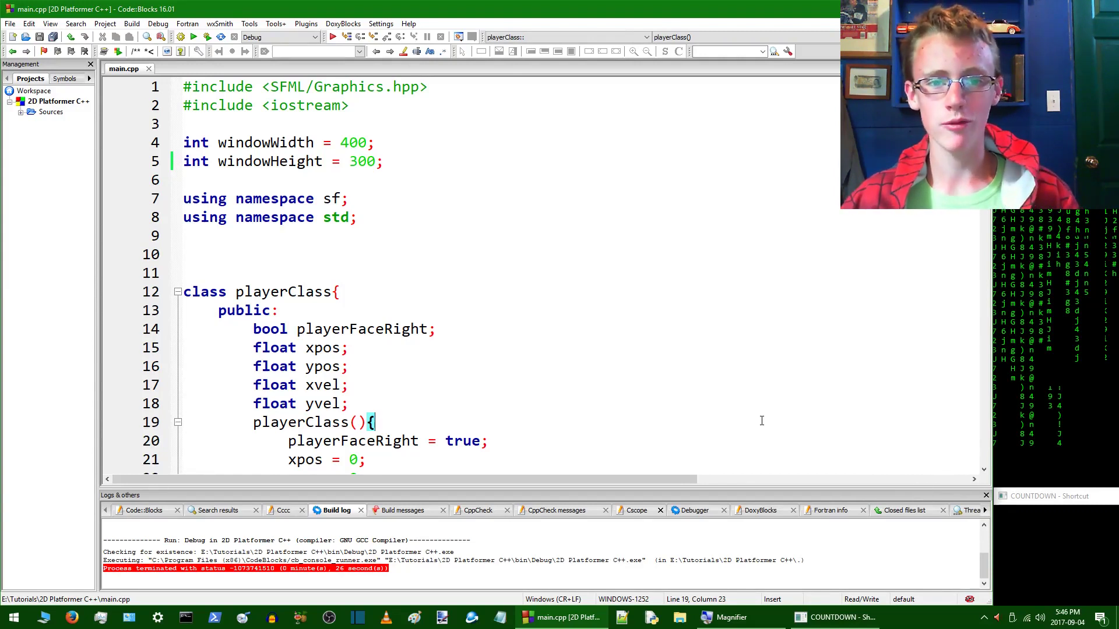
pyautogui.moveTo(301, 128)
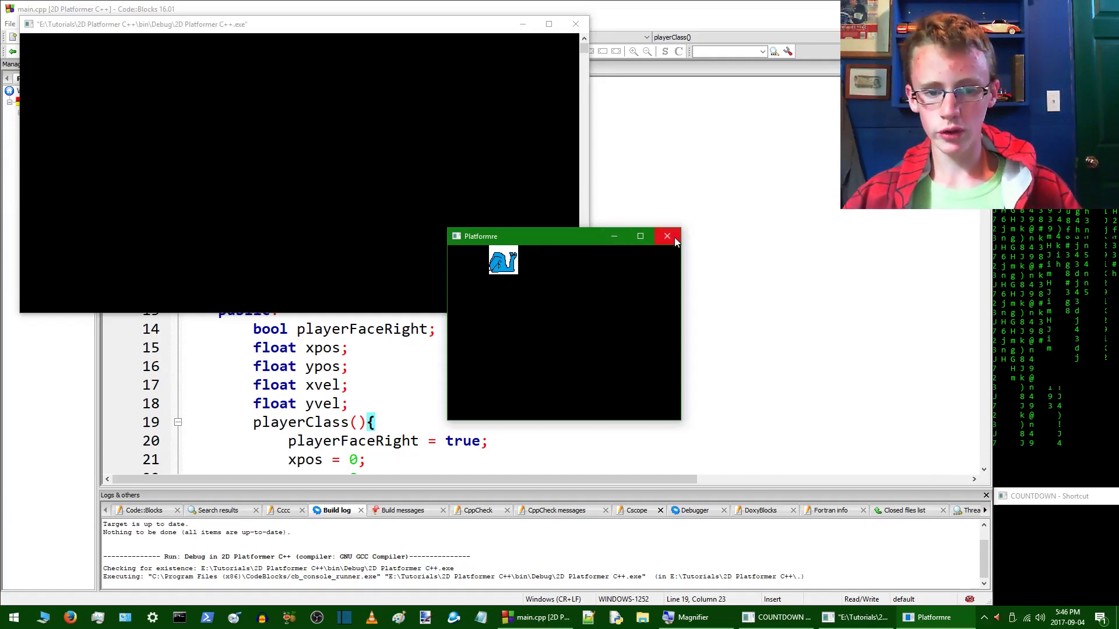
pyautogui.moveTo(667, 236)
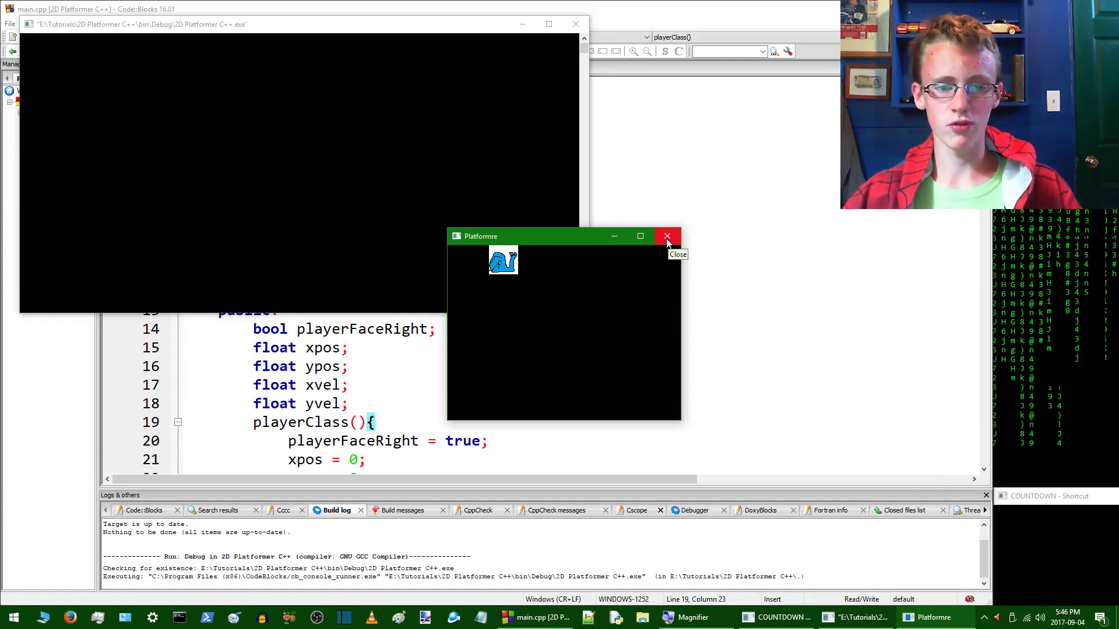
# Step: Close the game window and browse to C:\Windows\Fonts in File Explorer
pyautogui.click(667, 236)
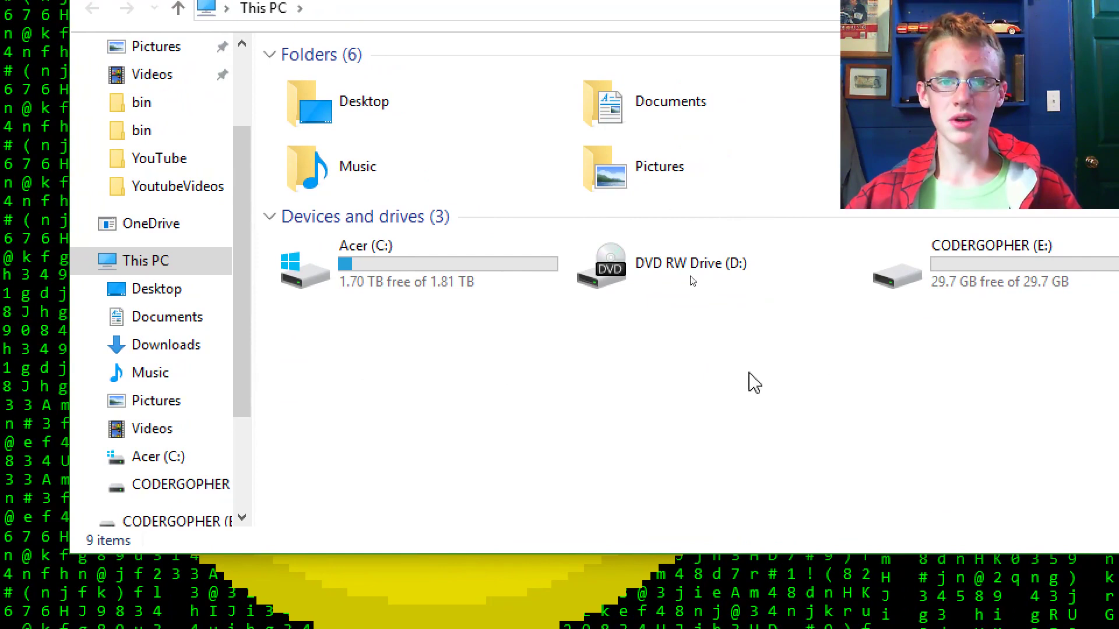
pyautogui.moveTo(608, 441)
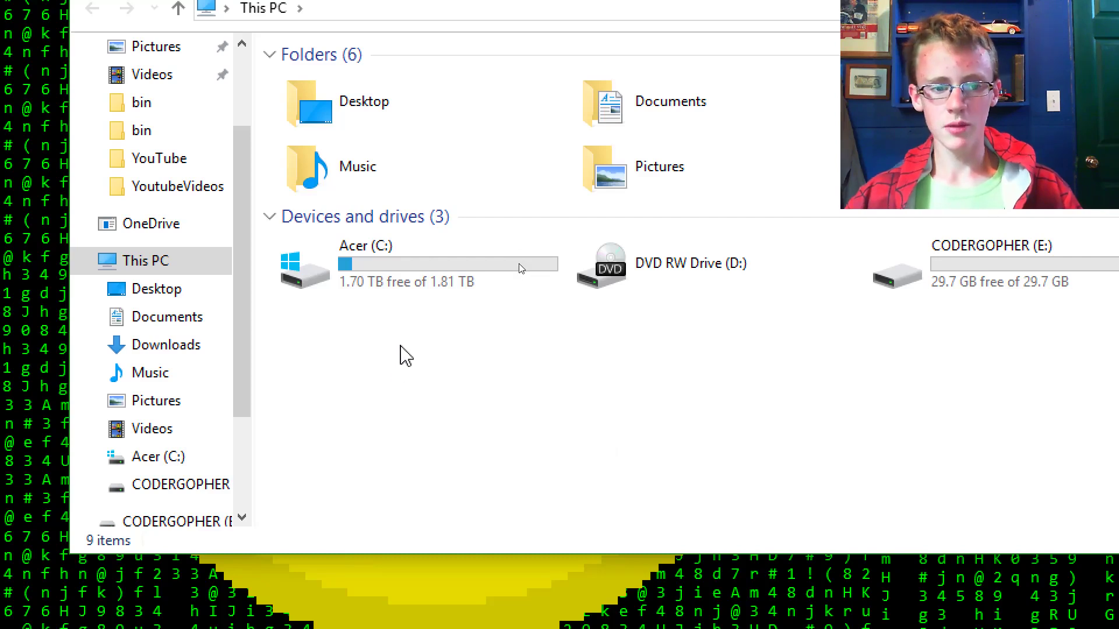
pyautogui.moveTo(403, 337)
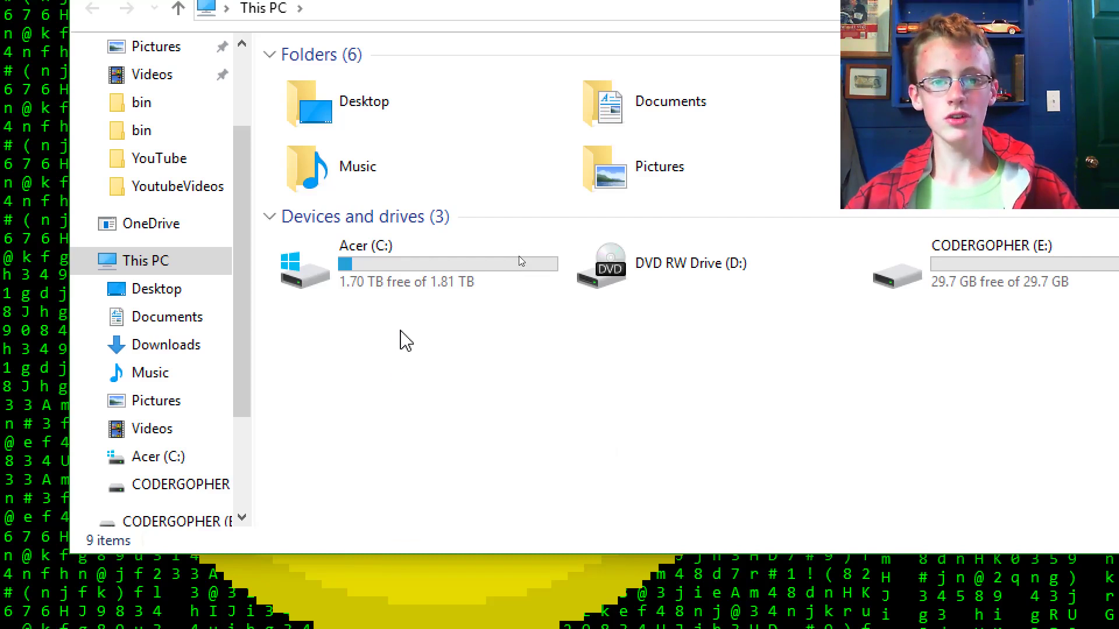
pyautogui.doubleClick(365, 261)
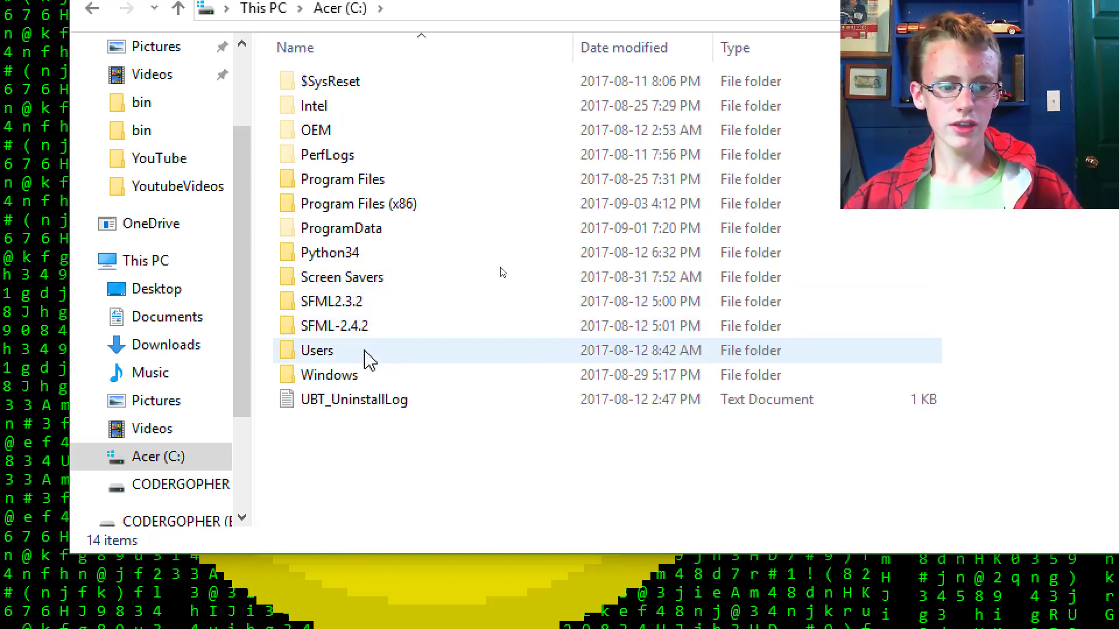
pyautogui.doubleClick(329, 374)
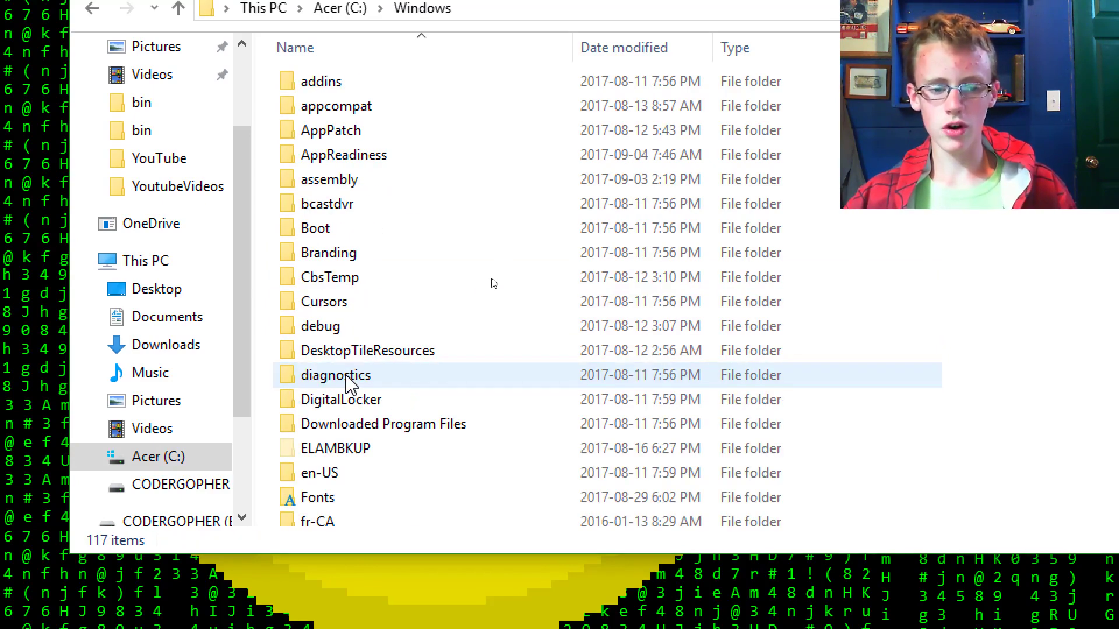
pyautogui.scroll(-3)
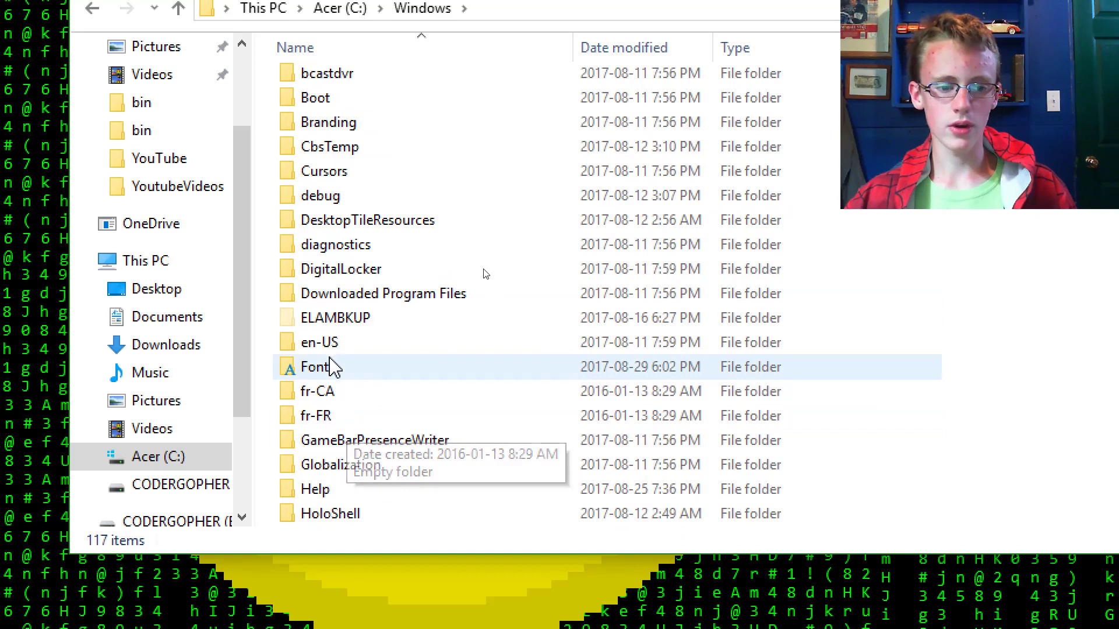
pyautogui.doubleClick(314, 366)
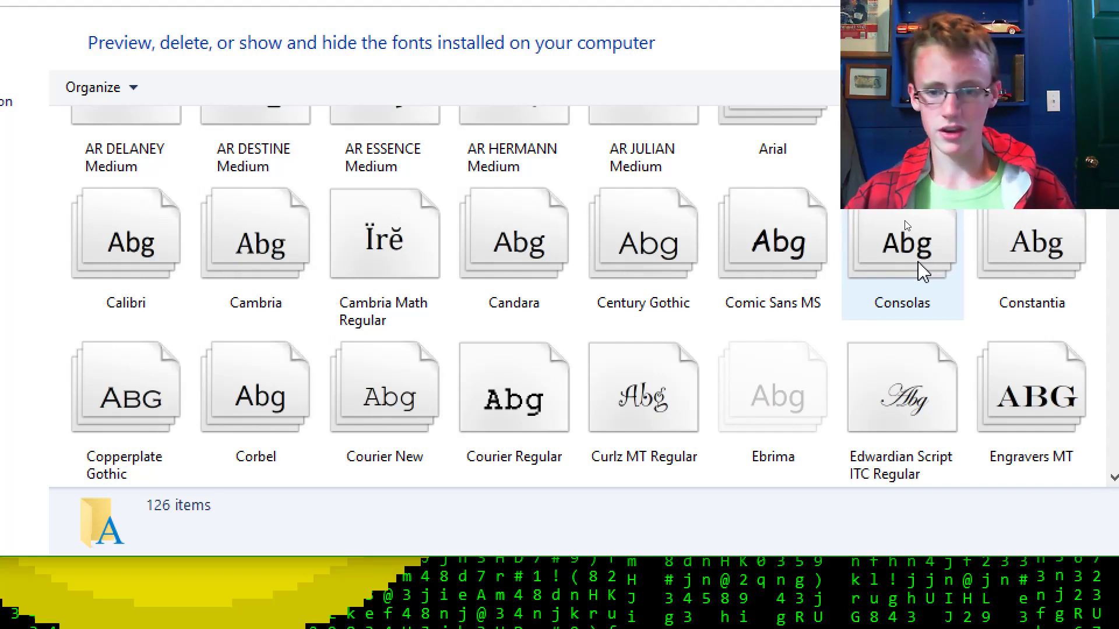
# Step: Select the Consolas font among the installed fonts
pyautogui.click(901, 243)
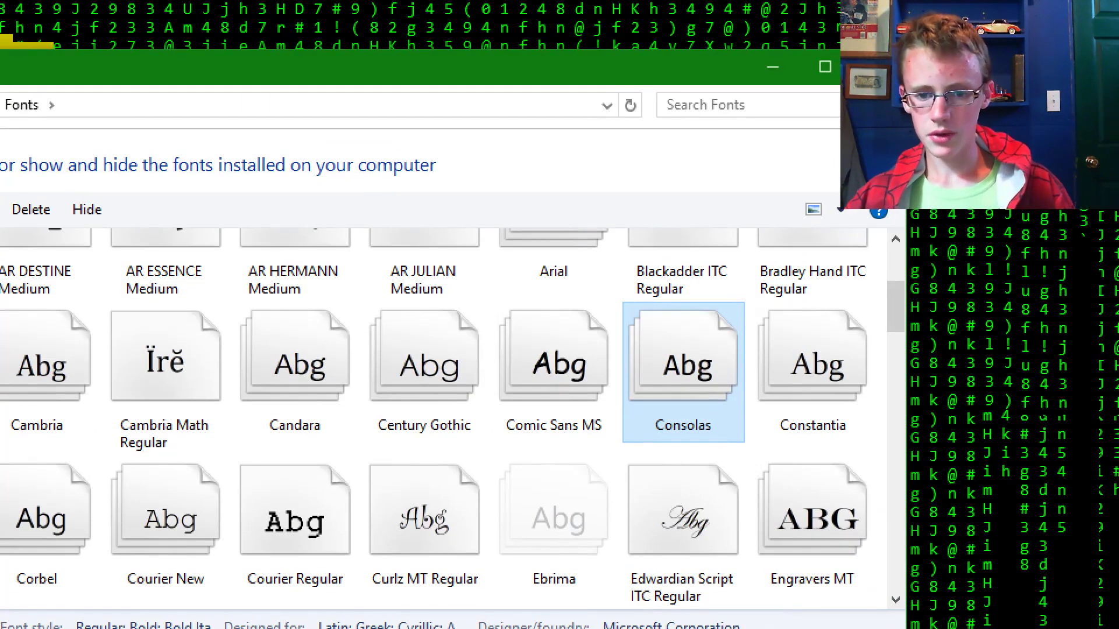
pyautogui.moveTo(707, 383)
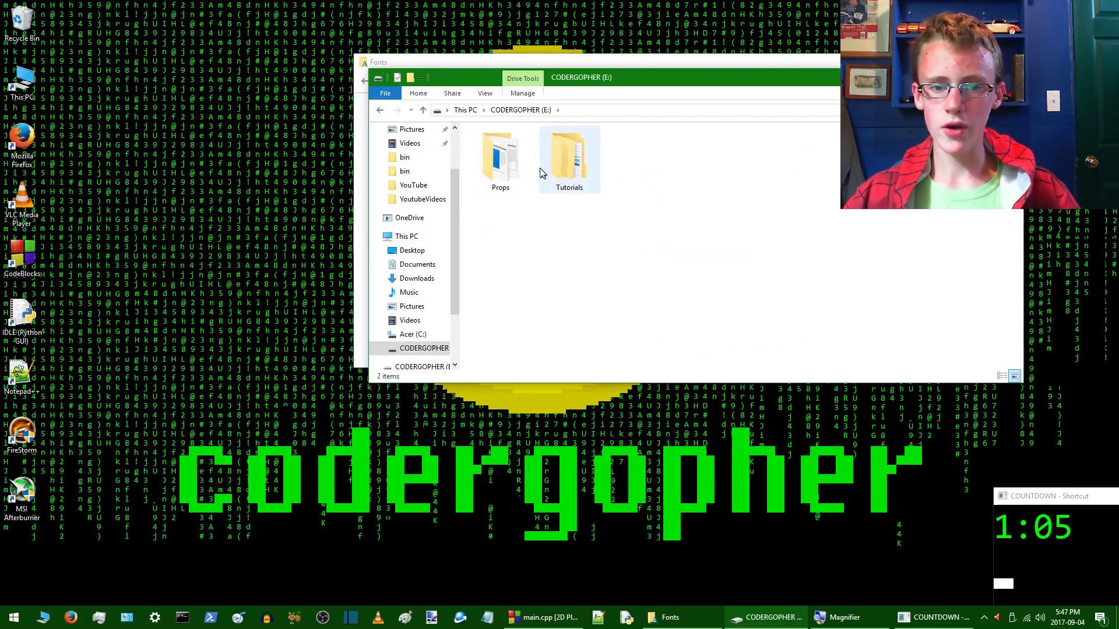
# Step: Open the Tutorials folder and create a new folder named 'fonts'
pyautogui.doubleClick(569, 153)
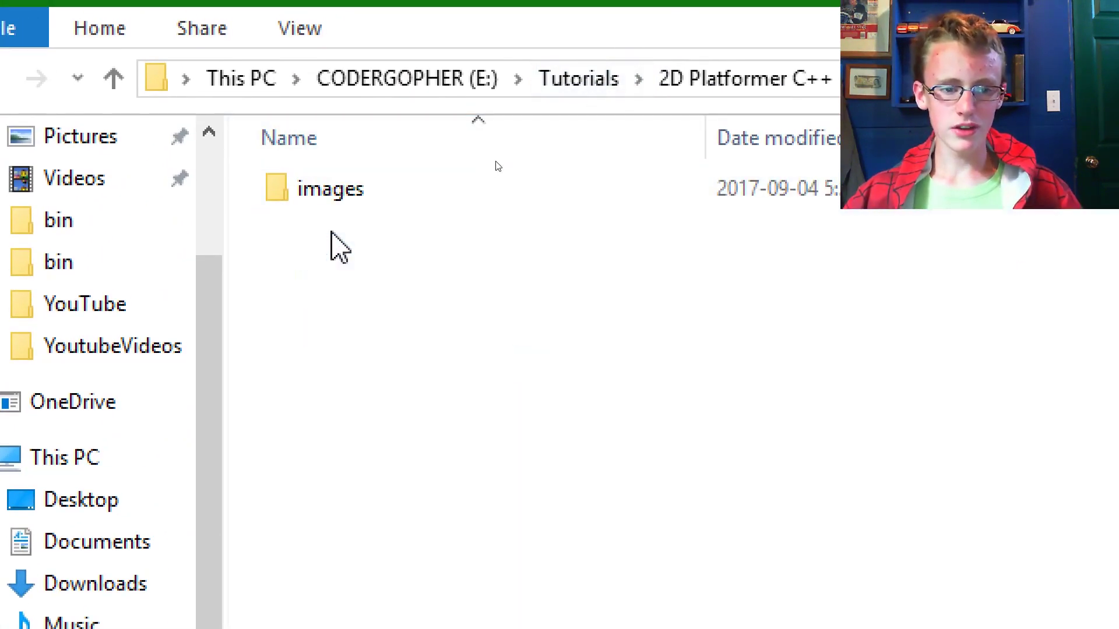
pyautogui.moveTo(350, 286)
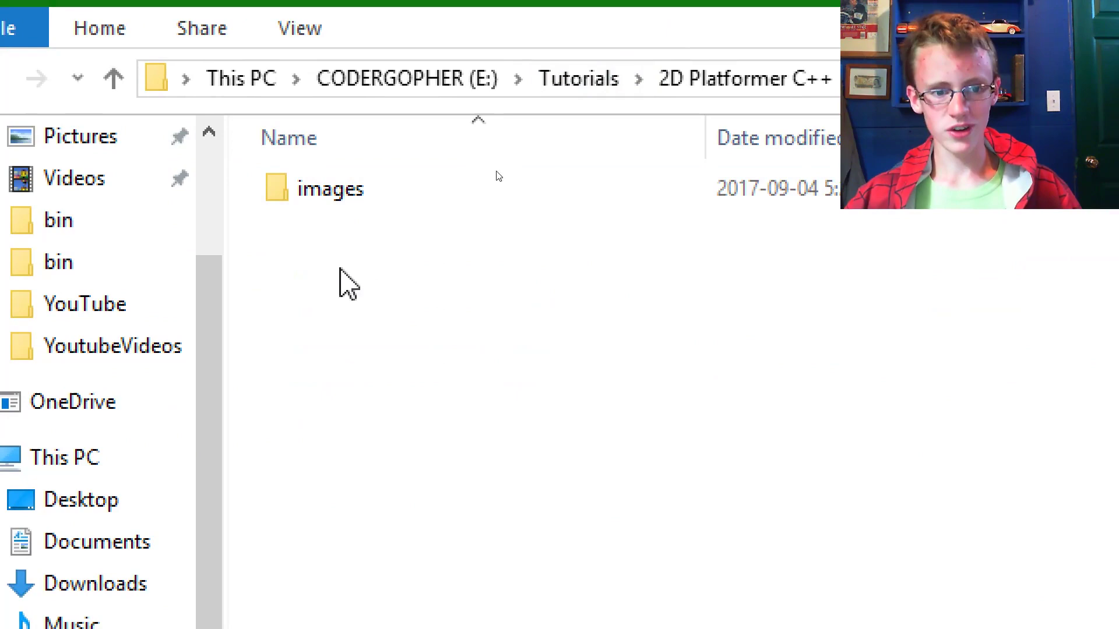
pyautogui.rightClick(350, 282)
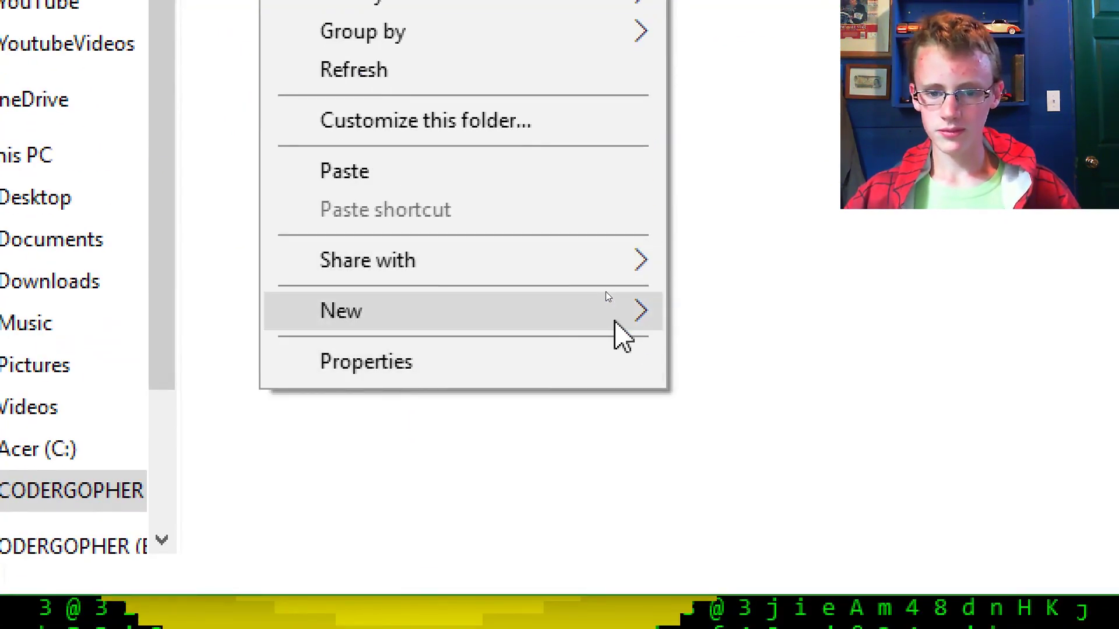
pyautogui.click(341, 311)
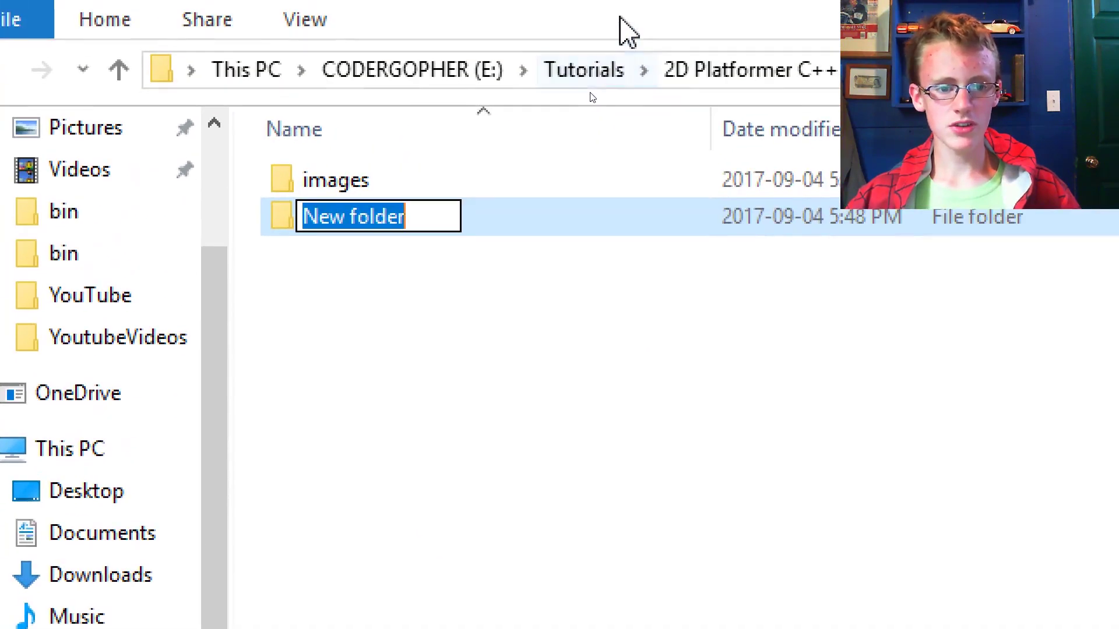
pyautogui.write('fonts')
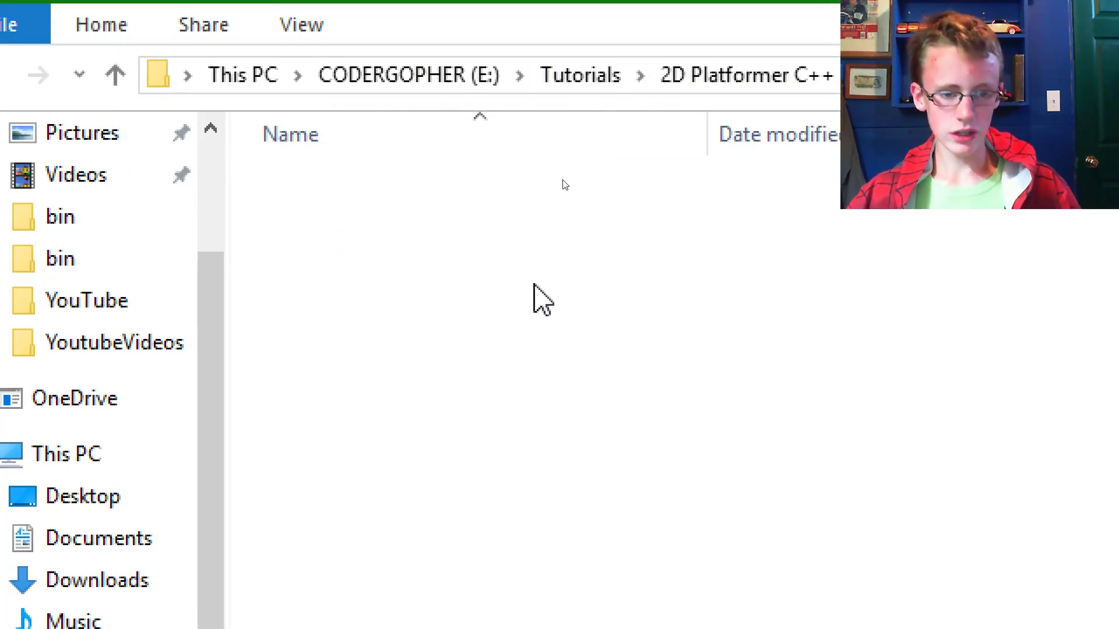
pyautogui.moveTo(534, 316)
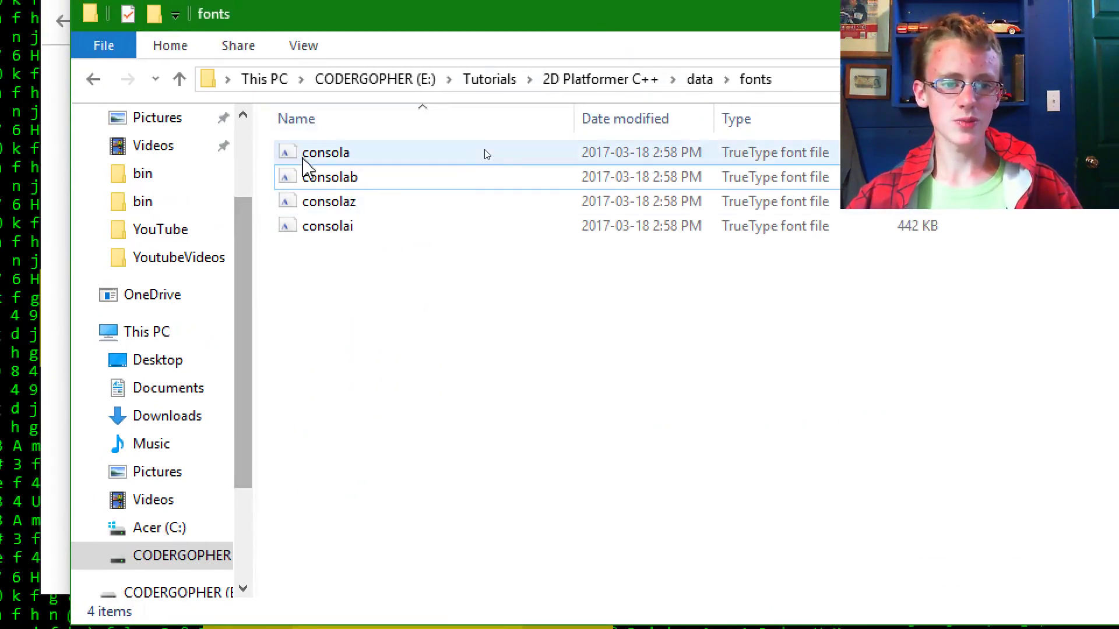
pyautogui.doubleClick(325, 152)
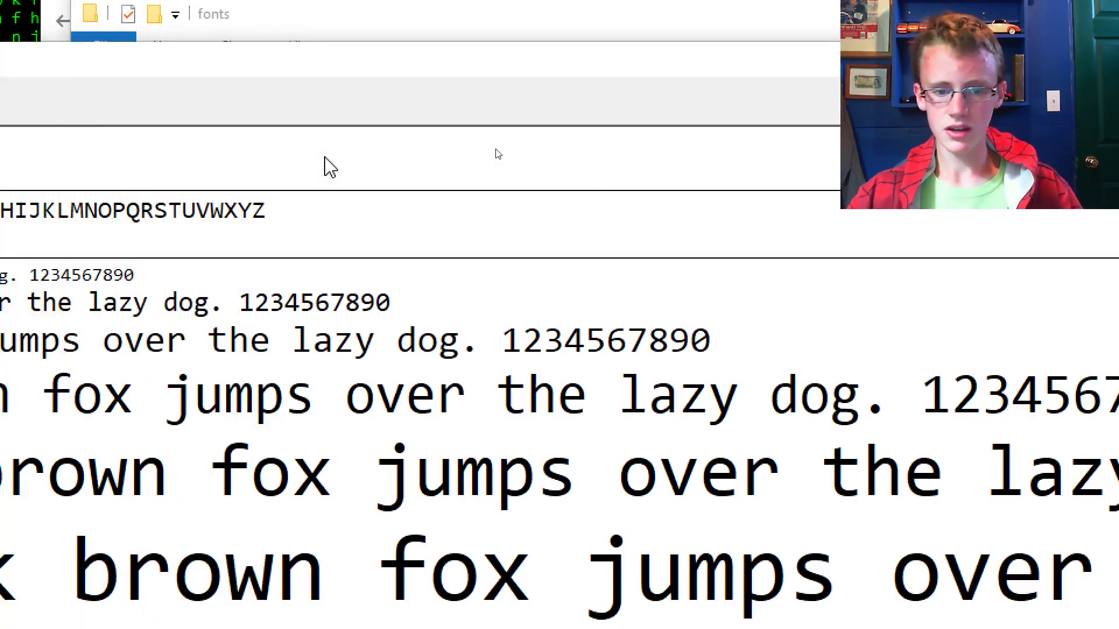
pyautogui.scroll(-3)
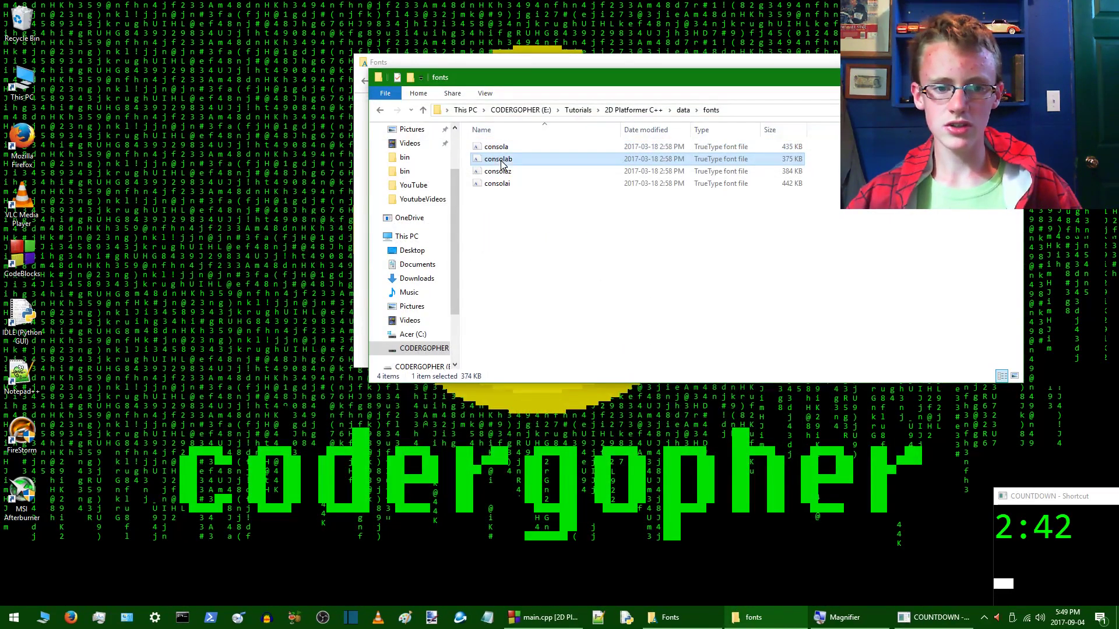
pyautogui.doubleClick(497, 158)
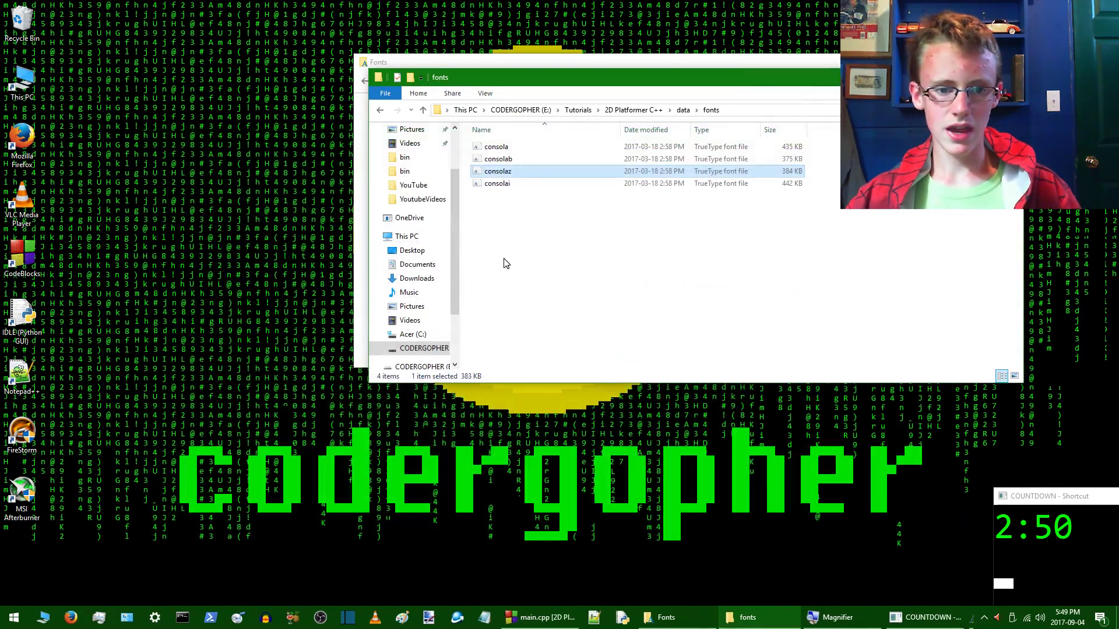
pyautogui.doubleClick(497, 171)
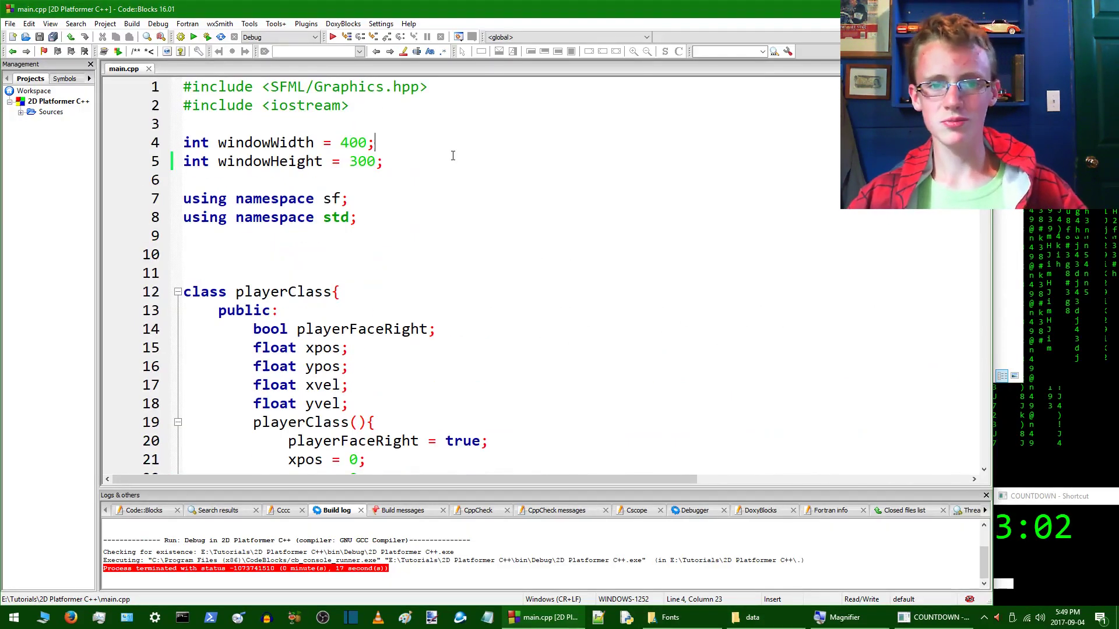
# Step: Declare 'Font cosolasFont;' on the line above the snail texture declaration
pyautogui.scroll(-3)
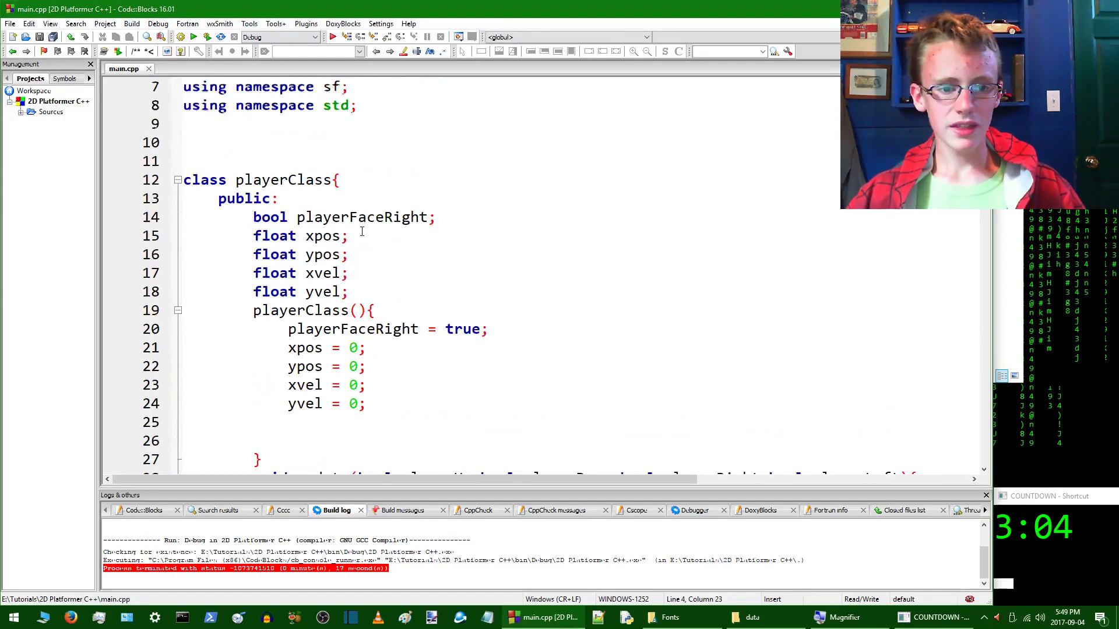
pyautogui.scroll(-3)
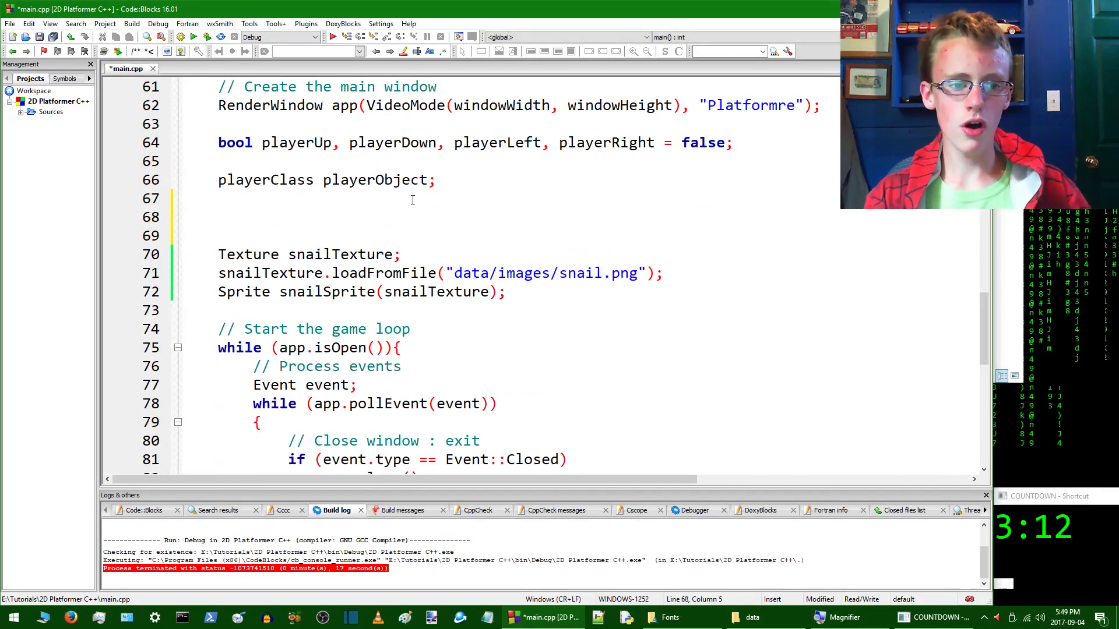
pyautogui.write('Font')
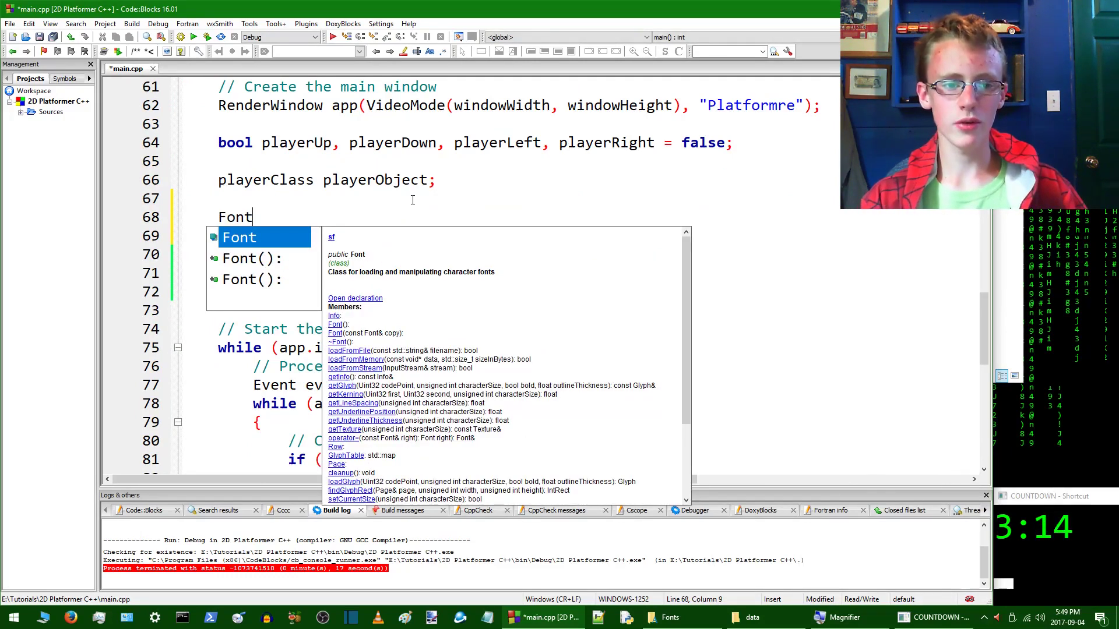
pyautogui.write('col')
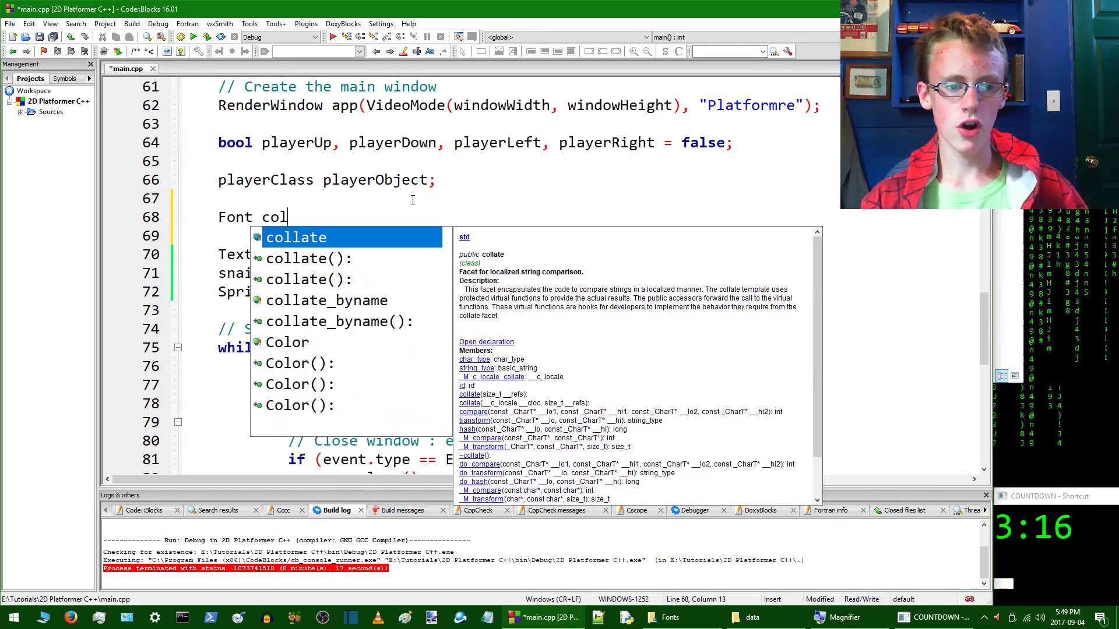
pyautogui.write('sola')
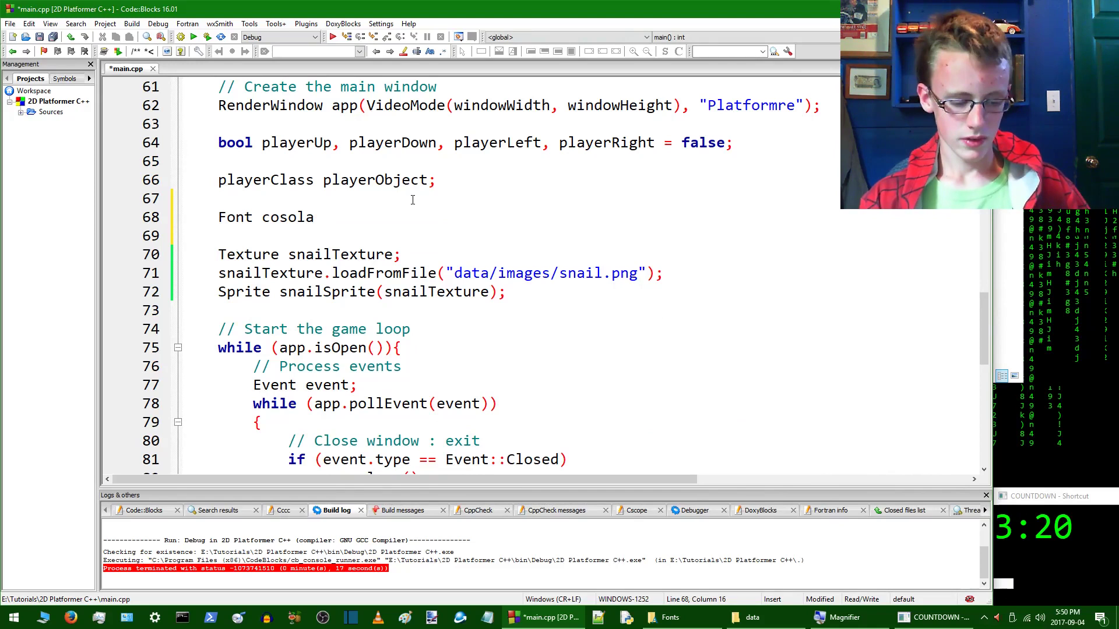
pyautogui.write('sFont')
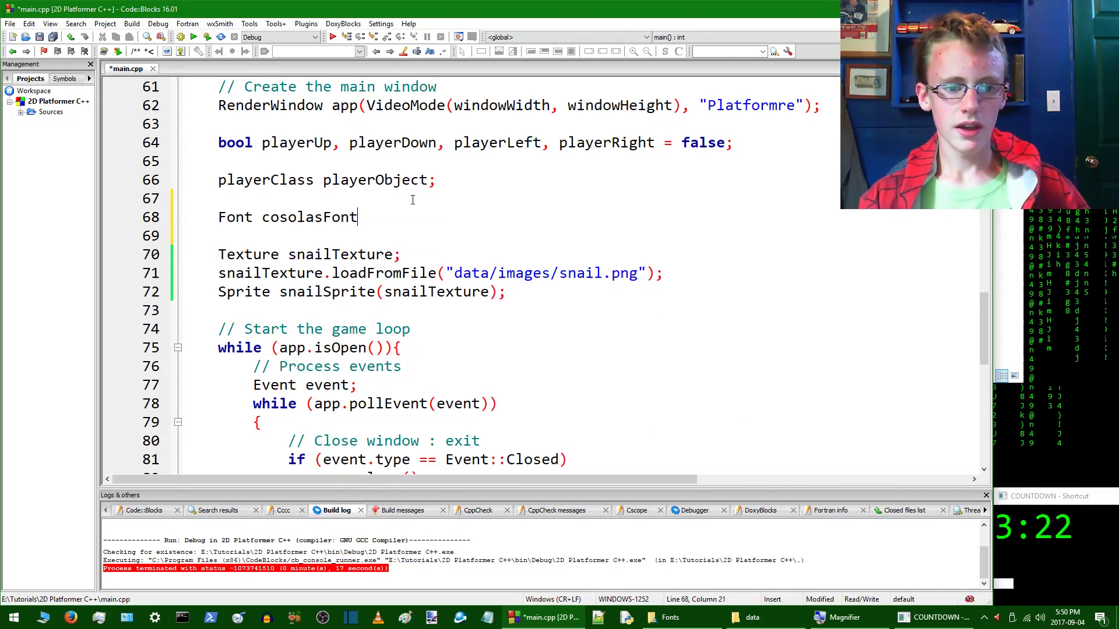
pyautogui.write(';')
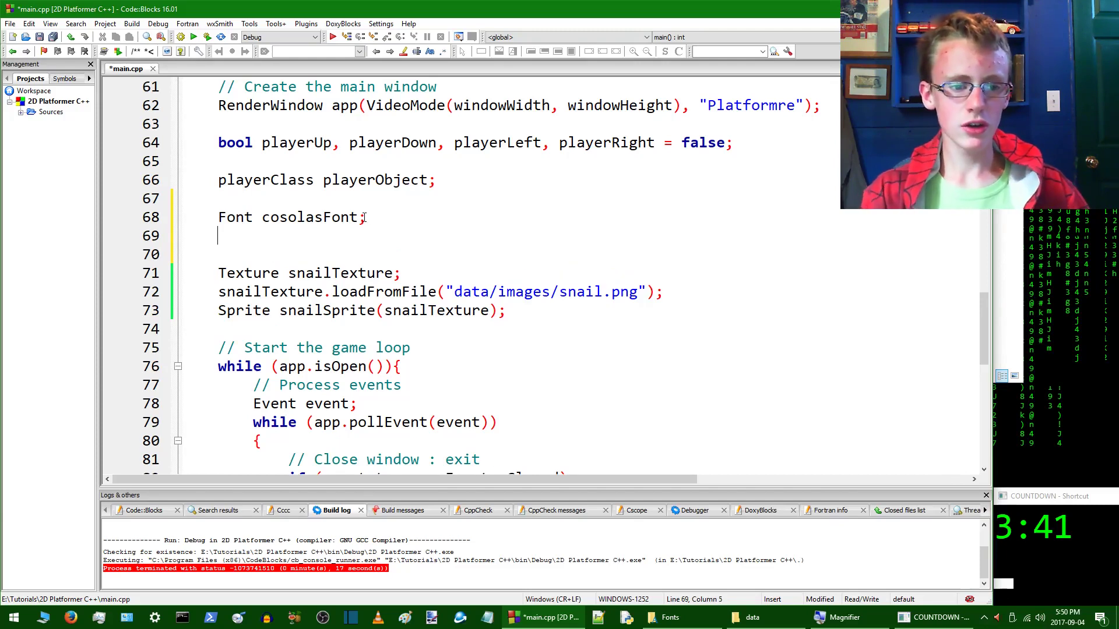
# Step: Start a consolasFont.loadFromFile() call with an empty string argument
pyautogui.write('consolas')
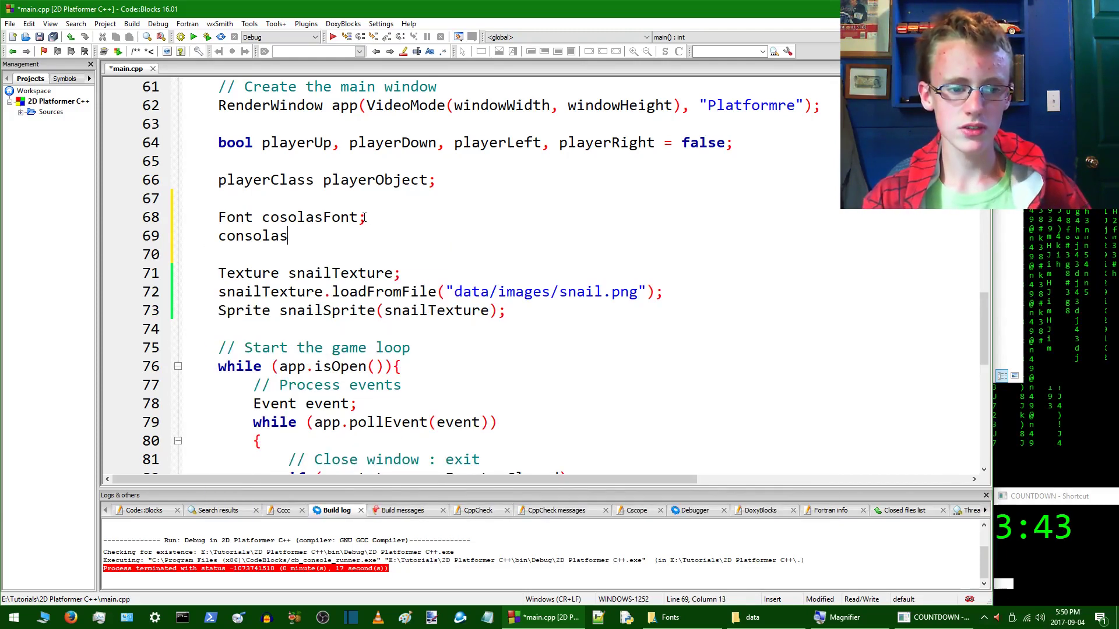
pyautogui.write('Font')
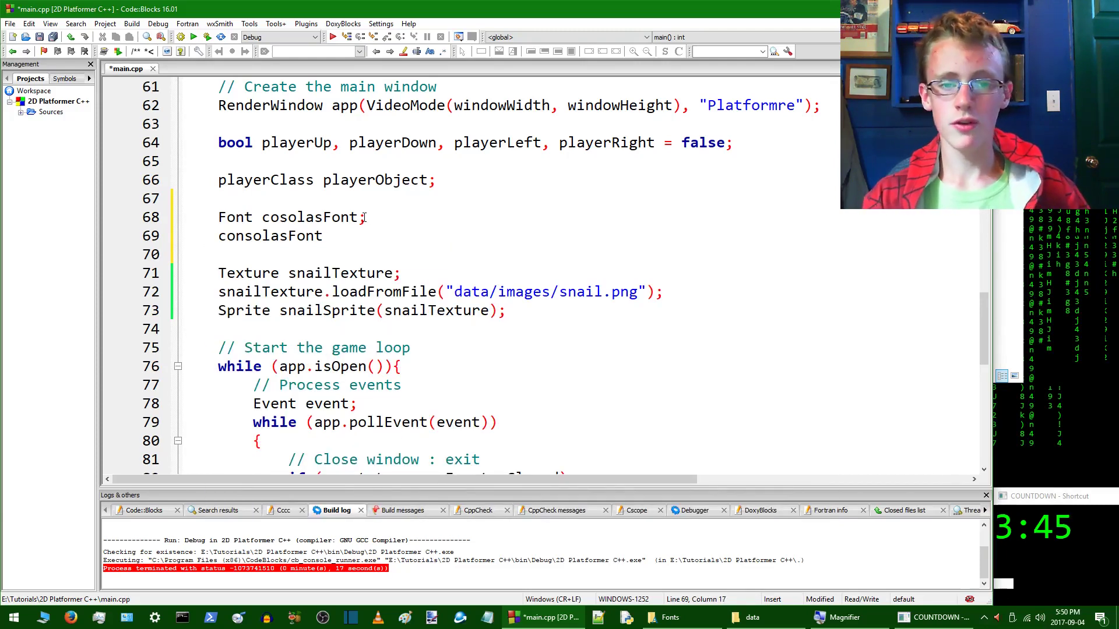
pyautogui.write('.l')
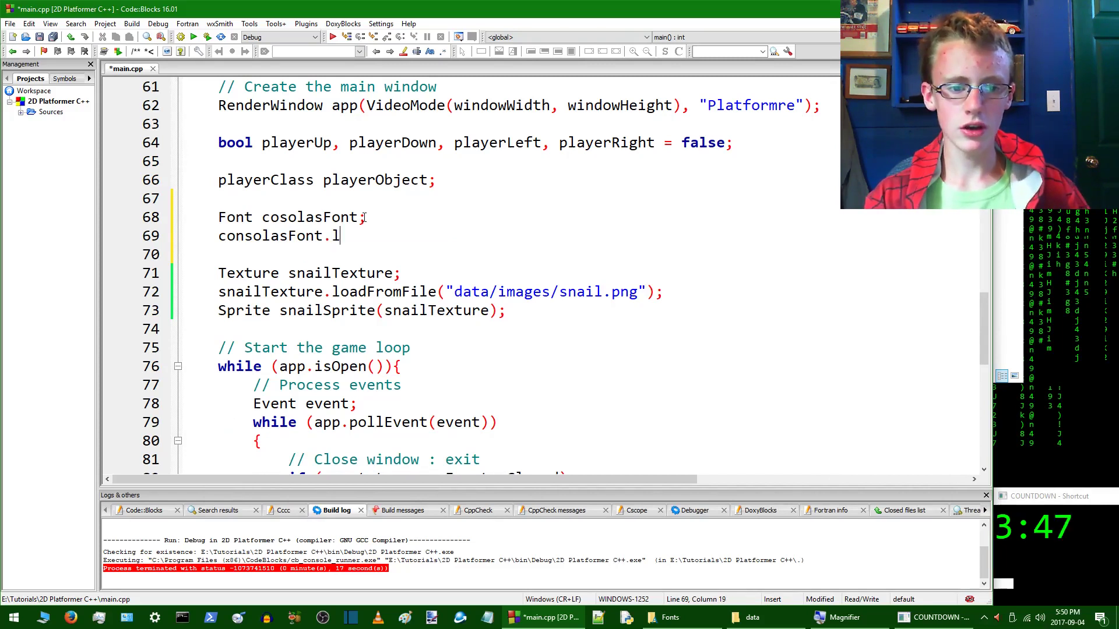
pyautogui.write('o')
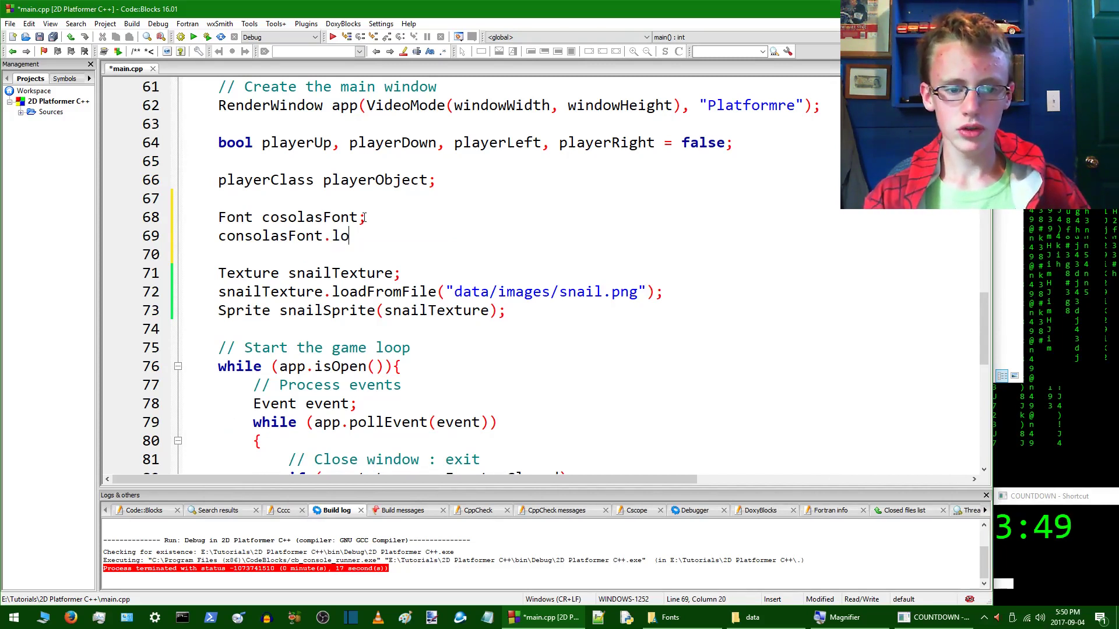
pyautogui.write('ad')
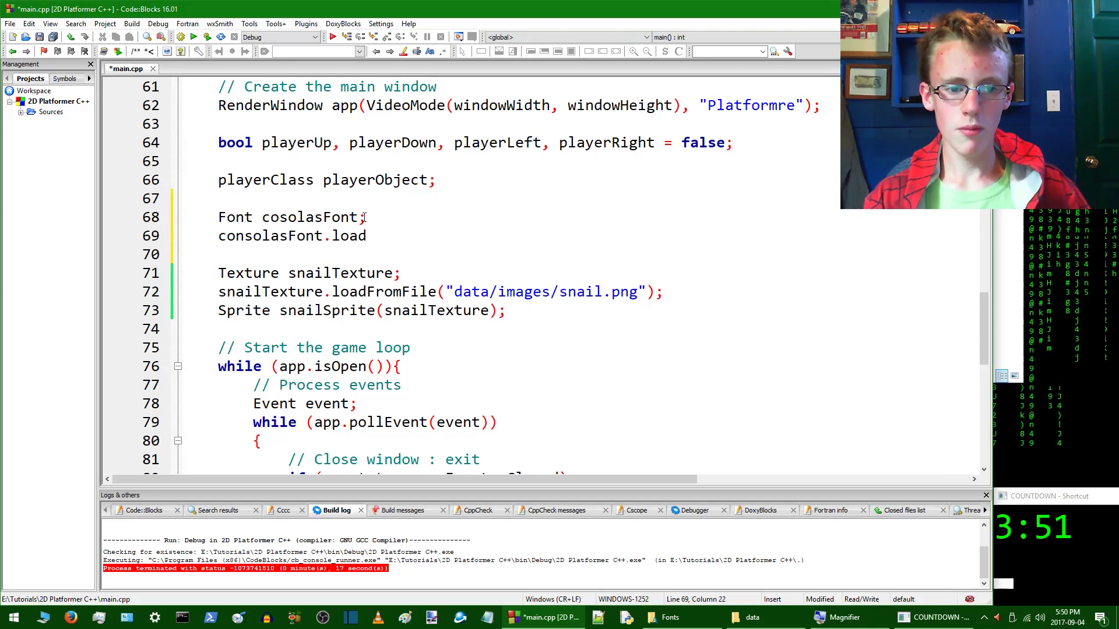
pyautogui.write('From')
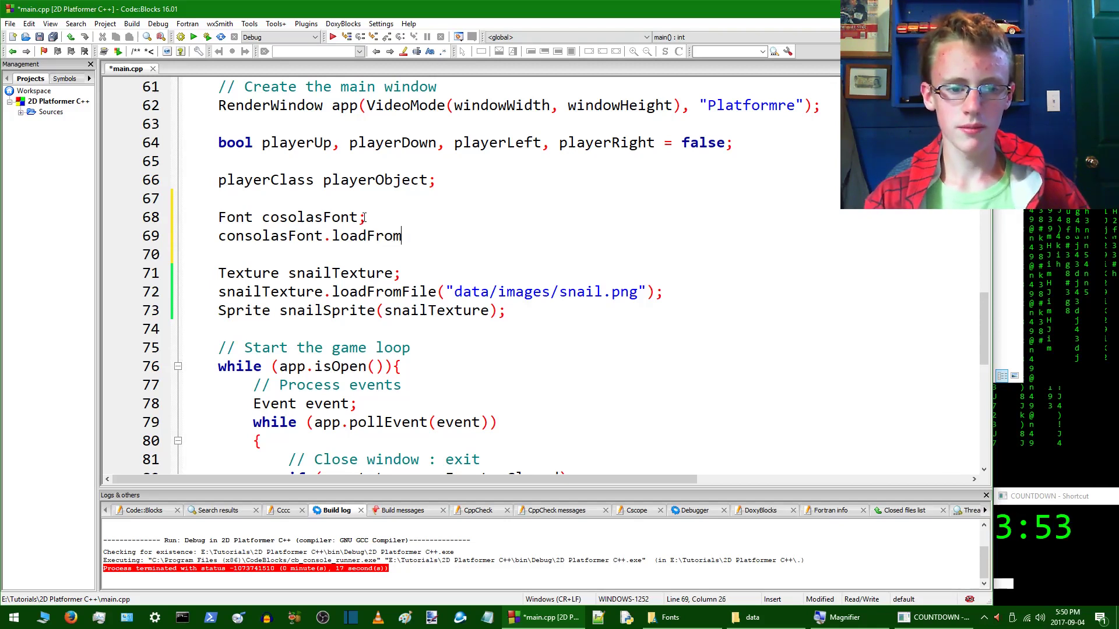
pyautogui.write('File')
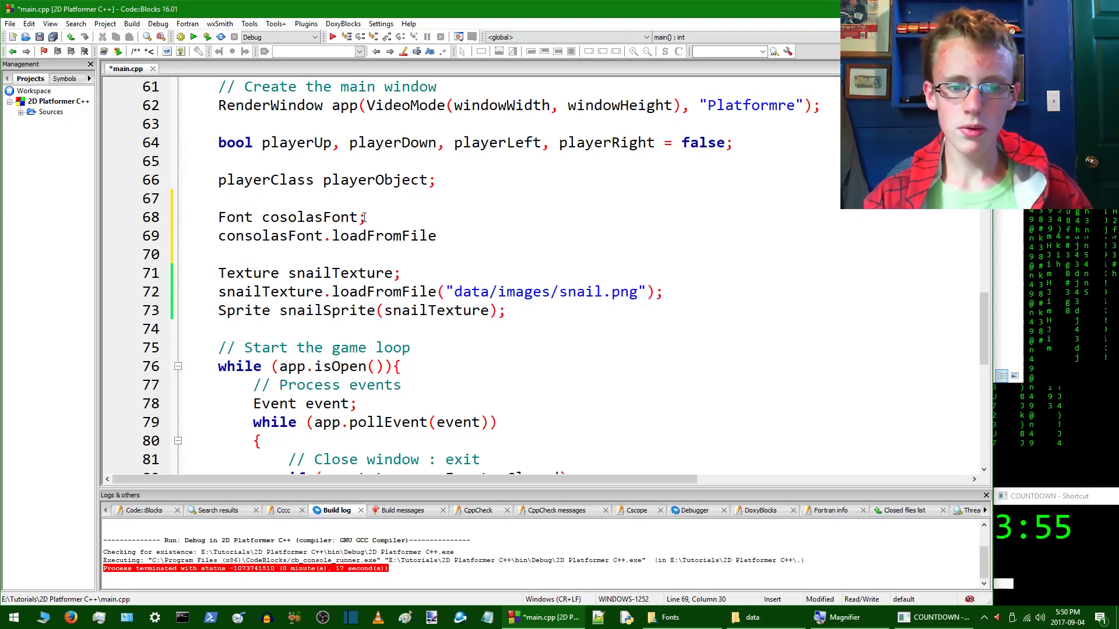
pyautogui.write('()')
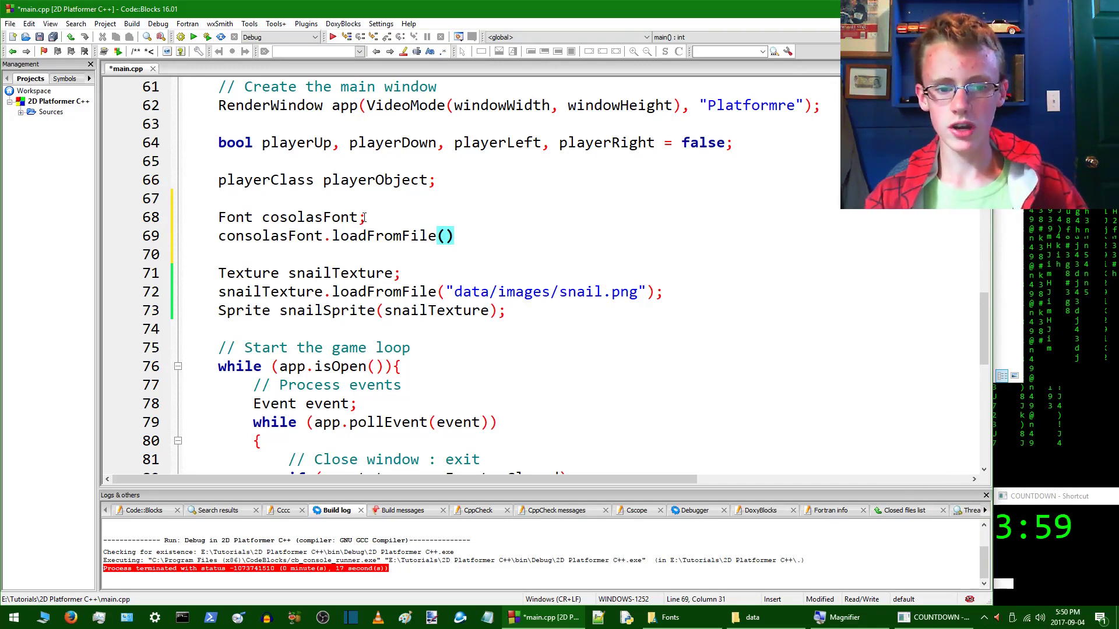
pyautogui.write('""')
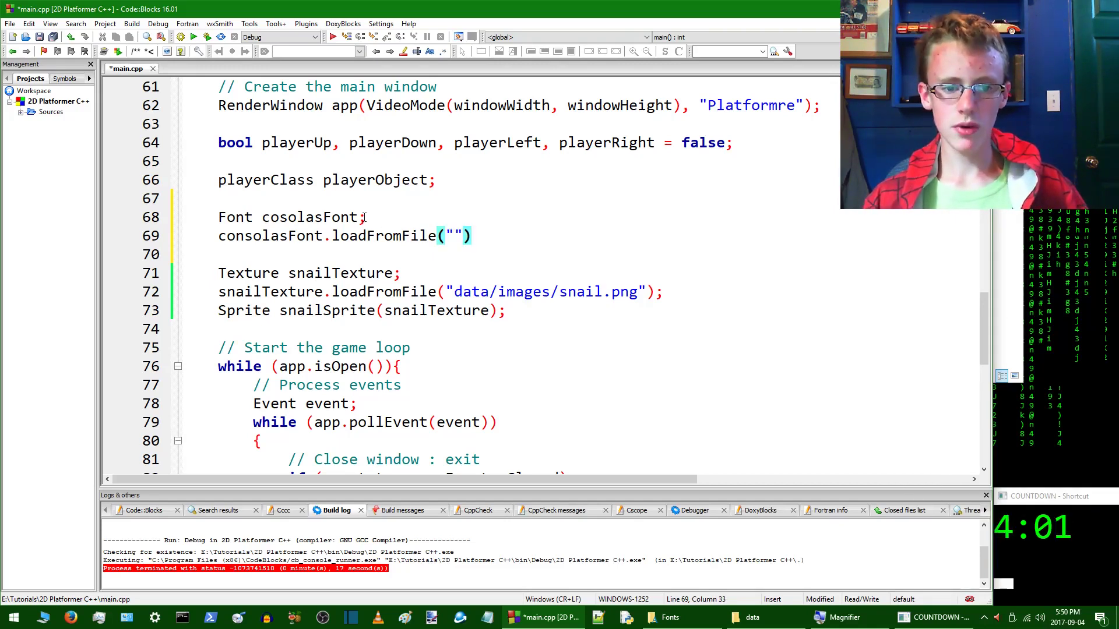
pyautogui.write('s')
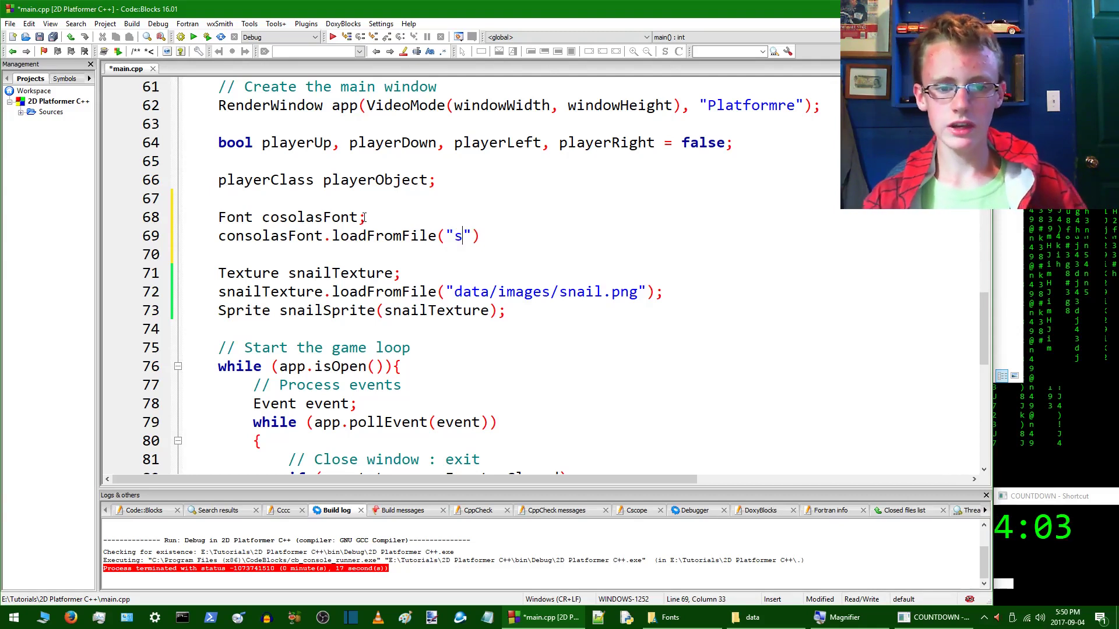
pyautogui.press('Backspace')
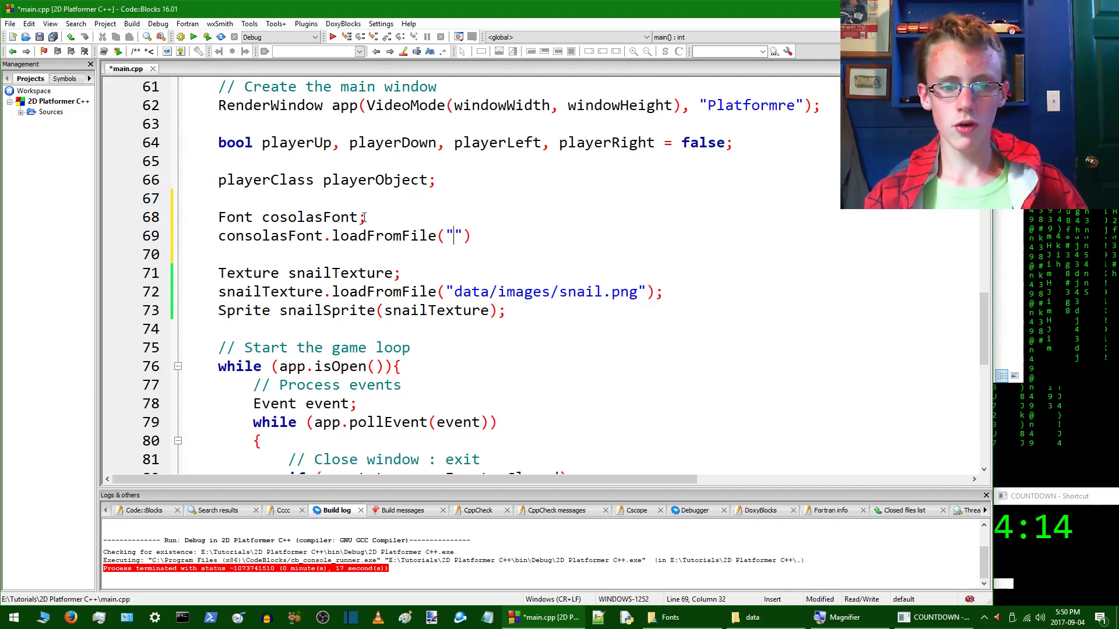
# Step: Fill in the font path 'data/fonts/cosola.tff'
pyautogui.write('data')
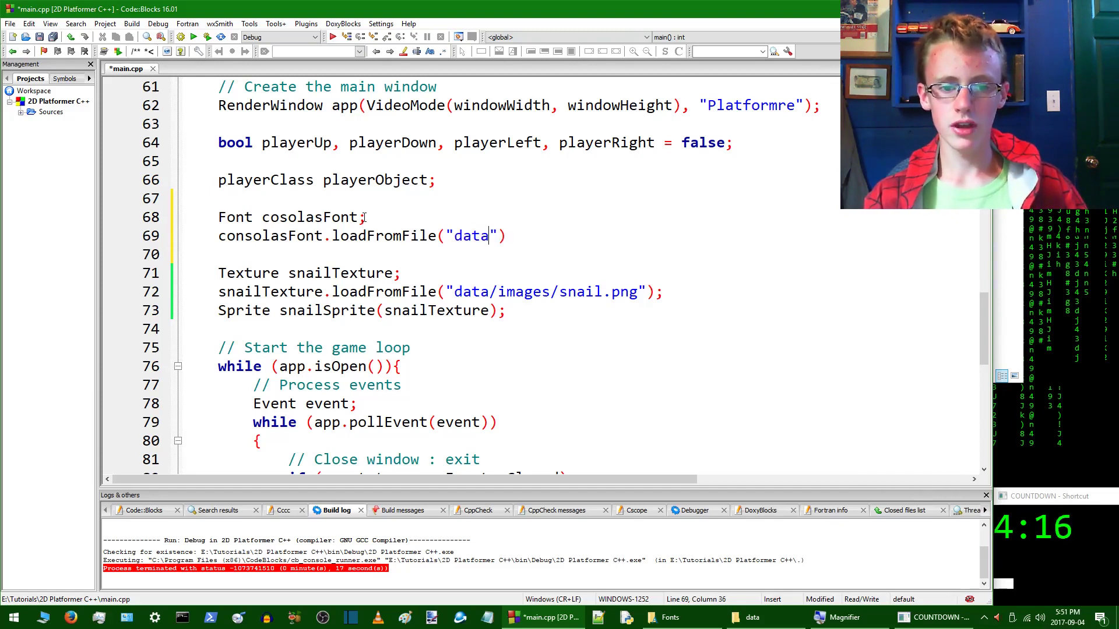
pyautogui.write('.')
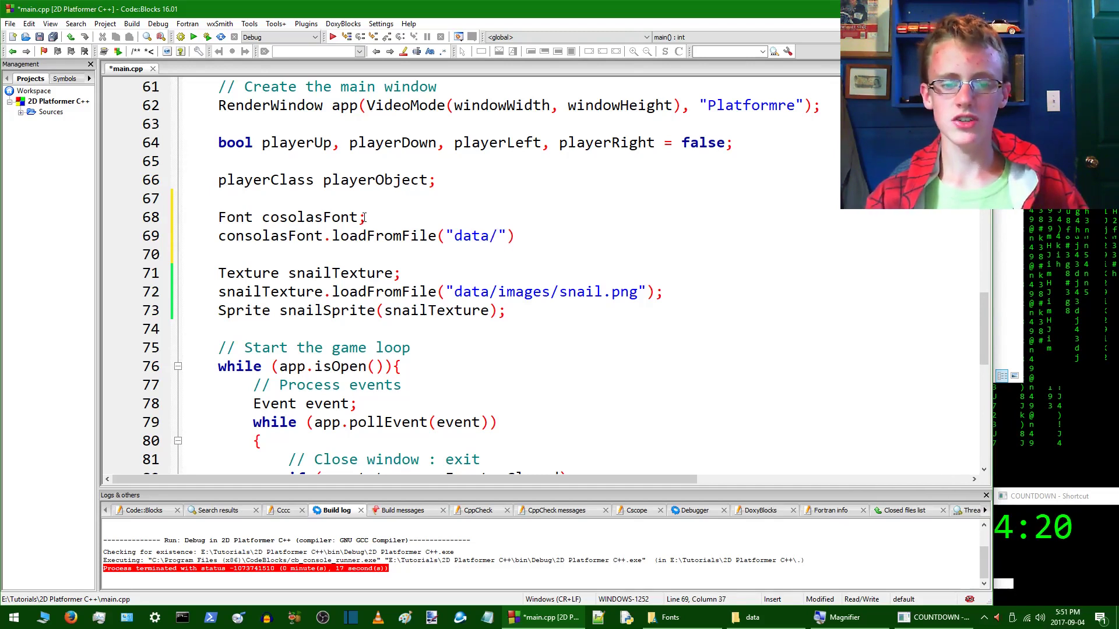
pyautogui.write('imag')
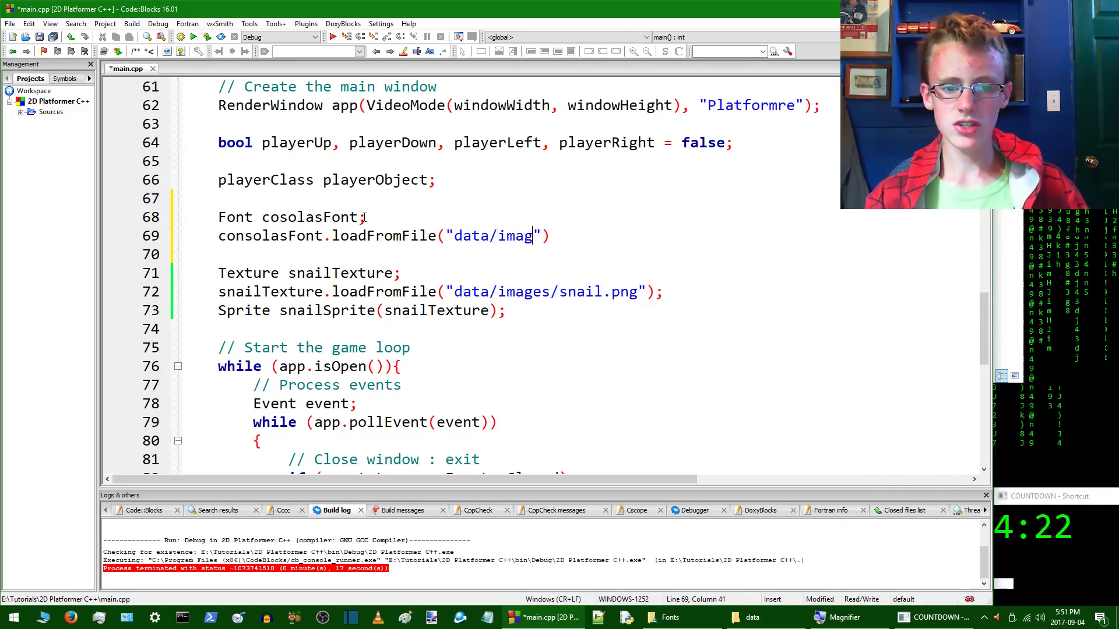
pyautogui.press('BackSpace')
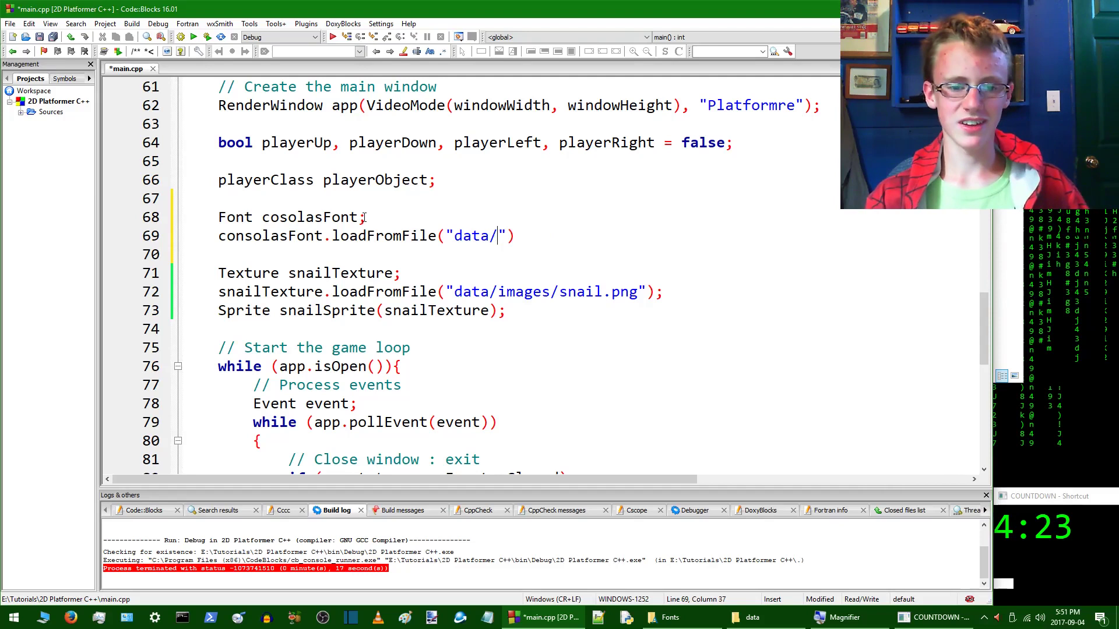
pyautogui.write('fonts/')
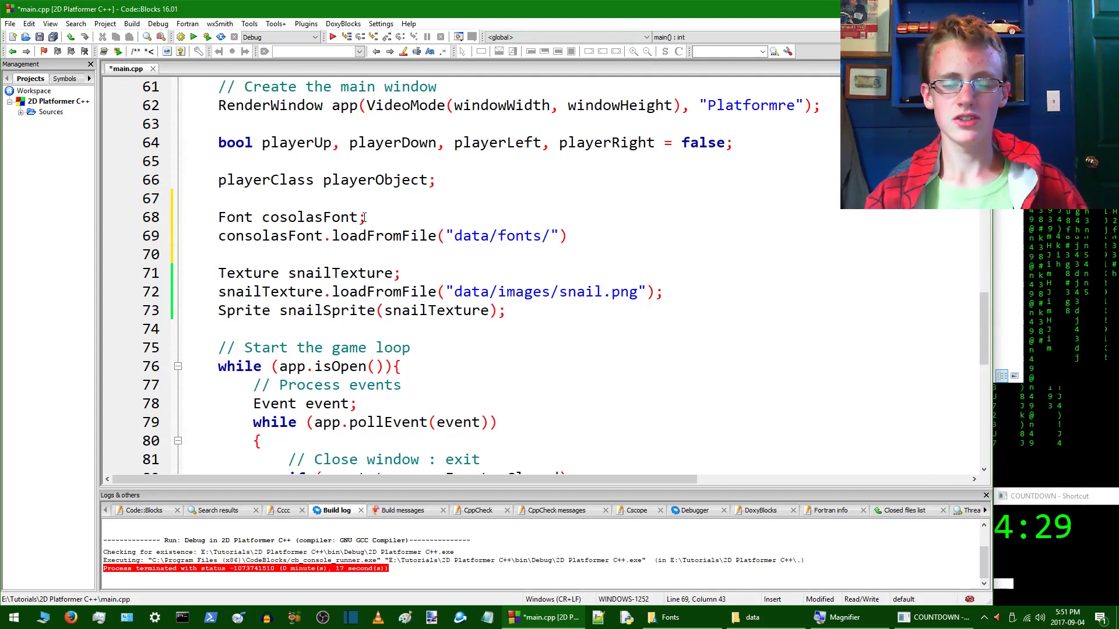
pyautogui.write('co')
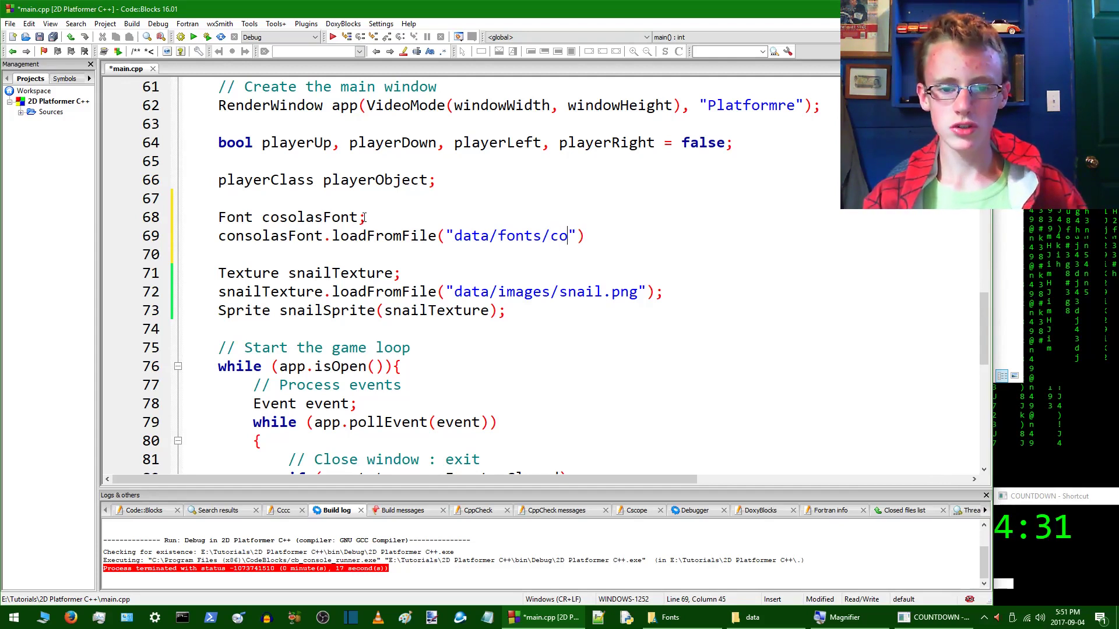
pyautogui.write('sola.')
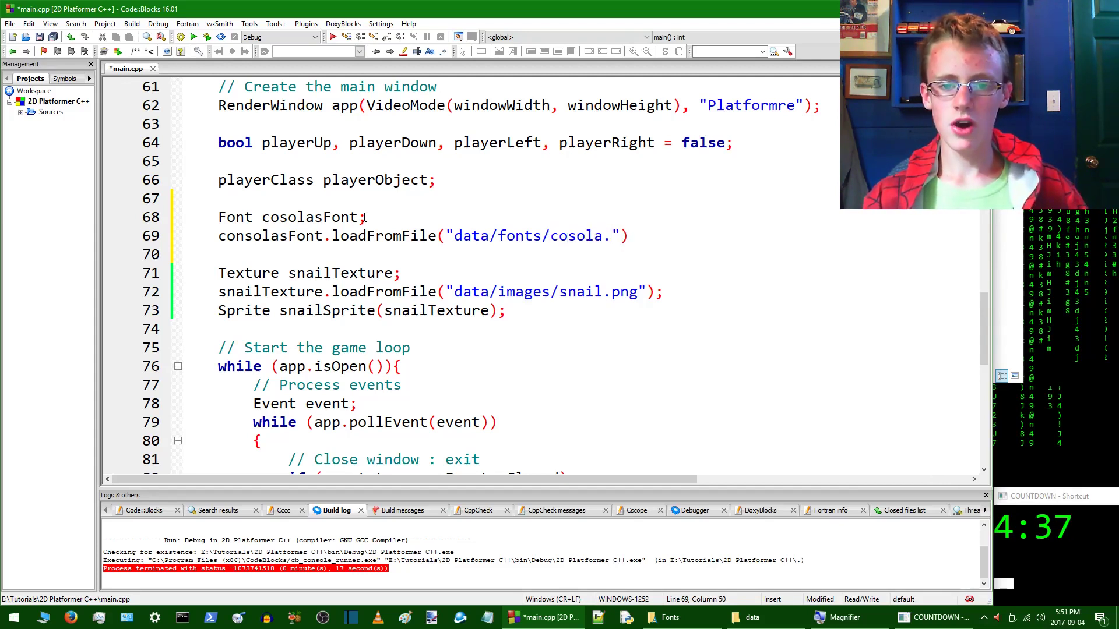
pyautogui.write('tff')
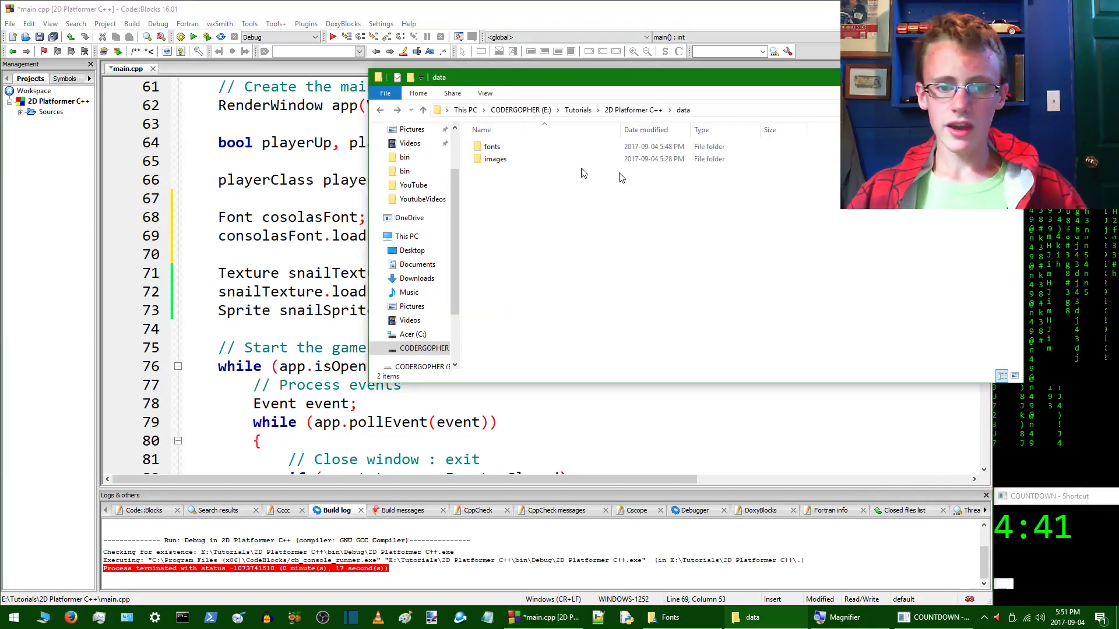
# Step: Open the fonts folder and view the consola font file's Properties
pyautogui.click(495, 159)
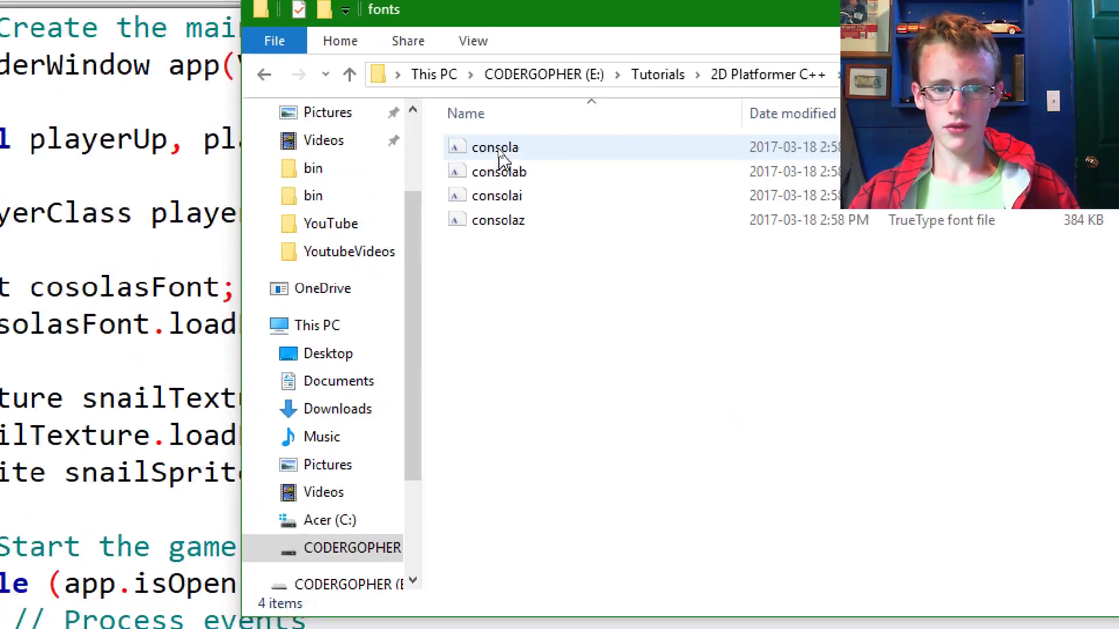
pyautogui.rightClick(494, 147)
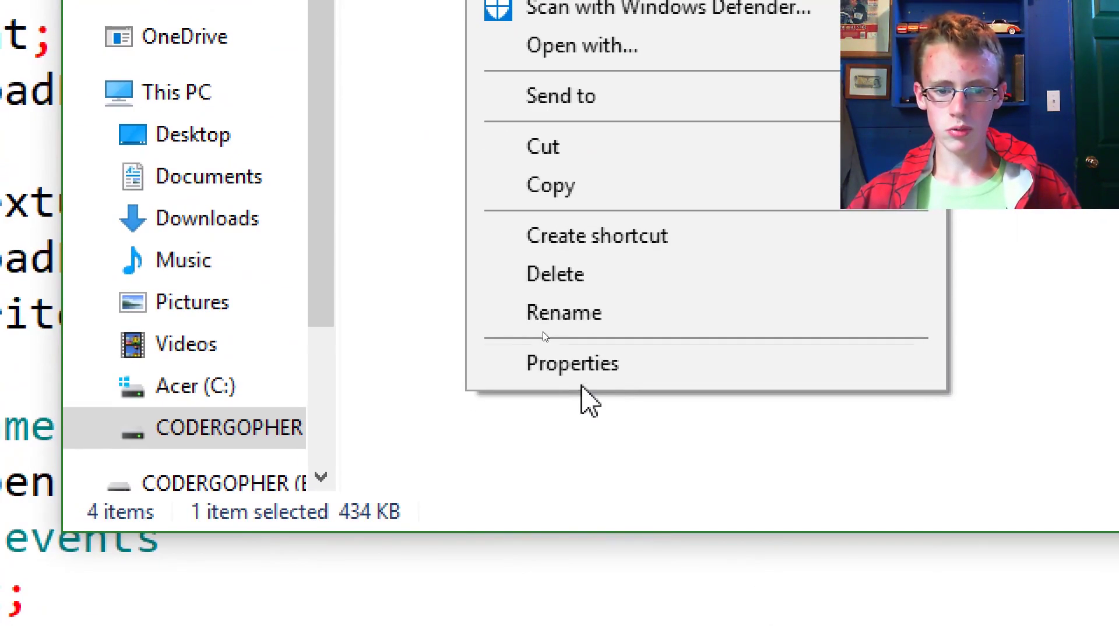
pyautogui.click(572, 363)
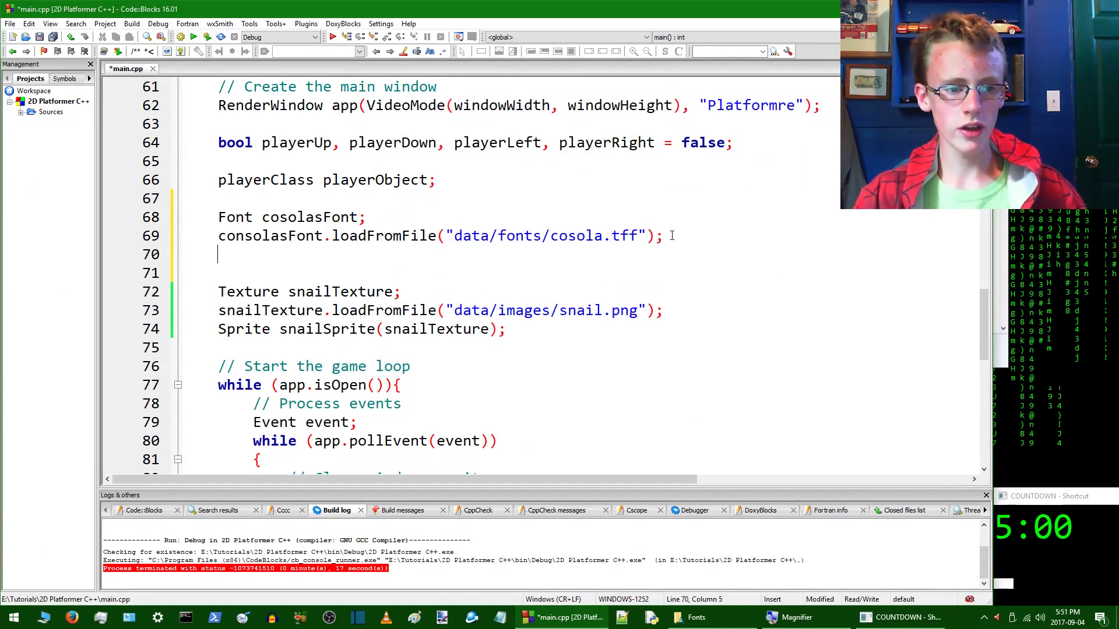
# Step: Declare Text helloText with the string "Hello Snail!" followed by a comma
pyautogui.write('T')
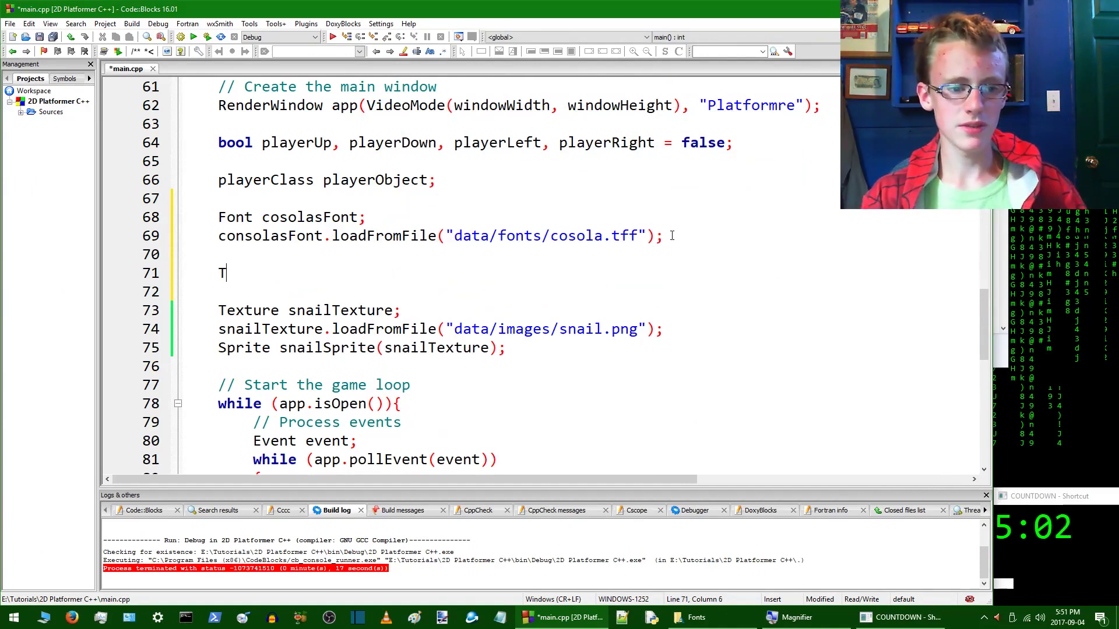
pyautogui.write('ext')
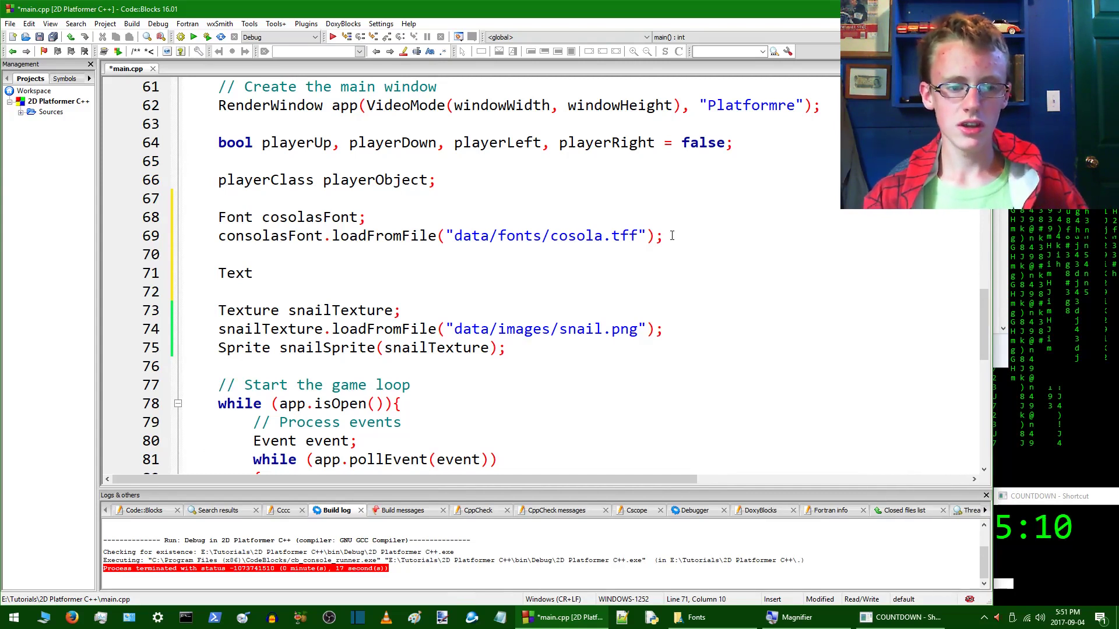
pyautogui.write('helloText;')
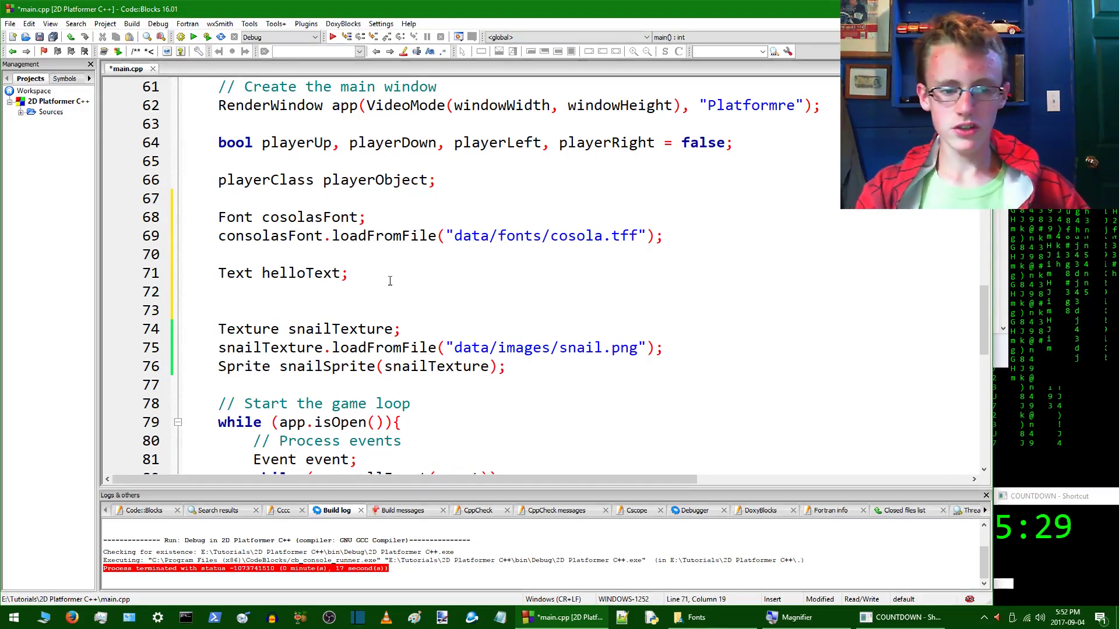
pyautogui.write('()')
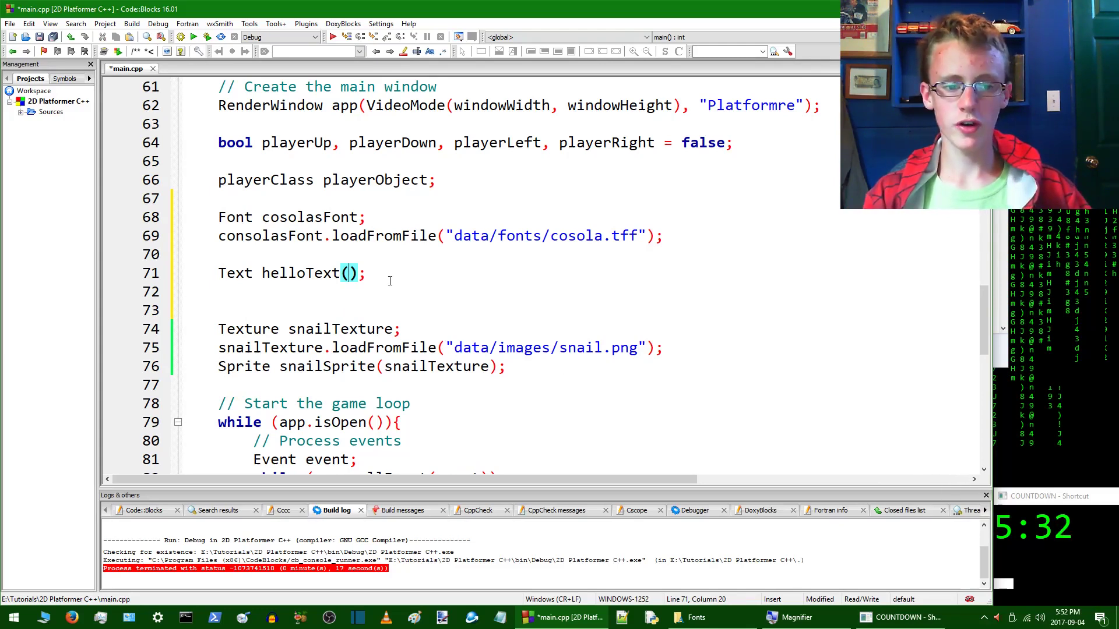
pyautogui.write('"')
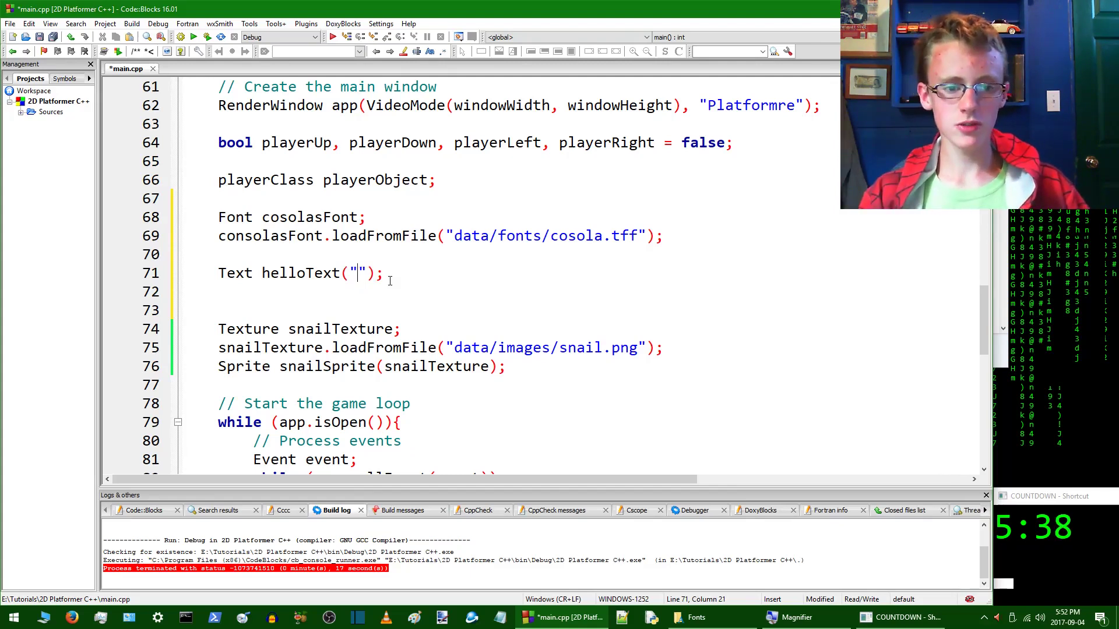
pyautogui.write('Hello')
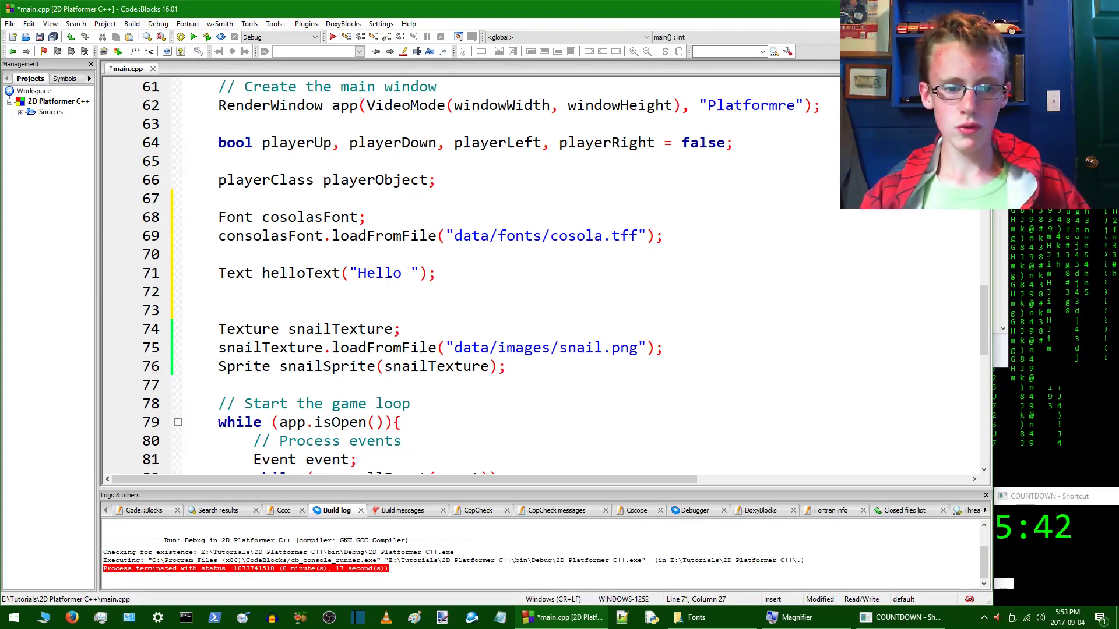
pyautogui.write('SN')
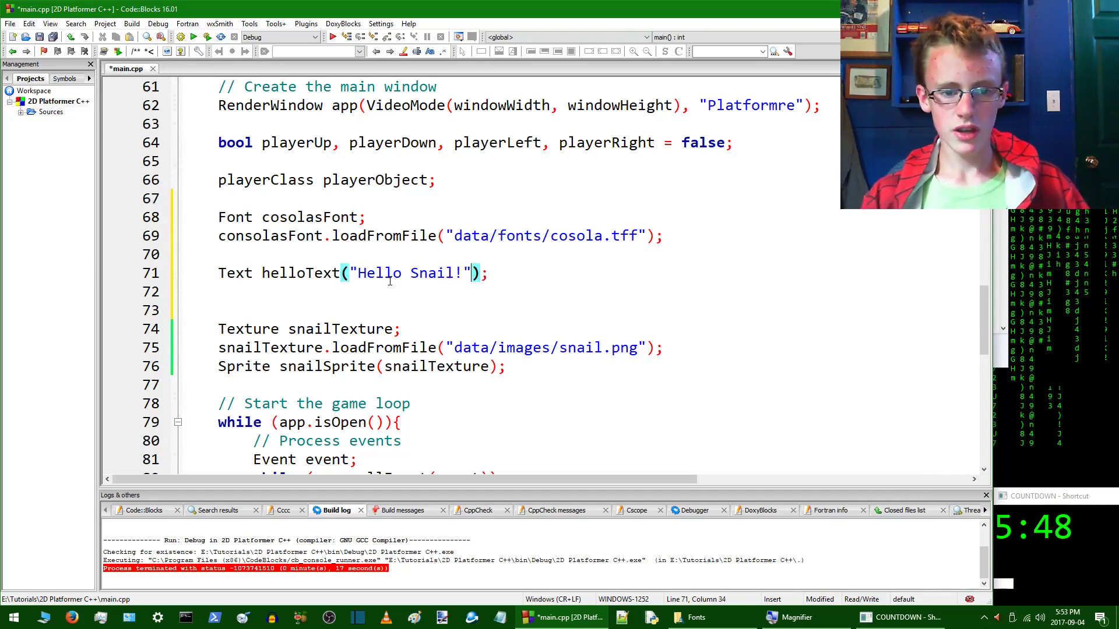
pyautogui.write(',')
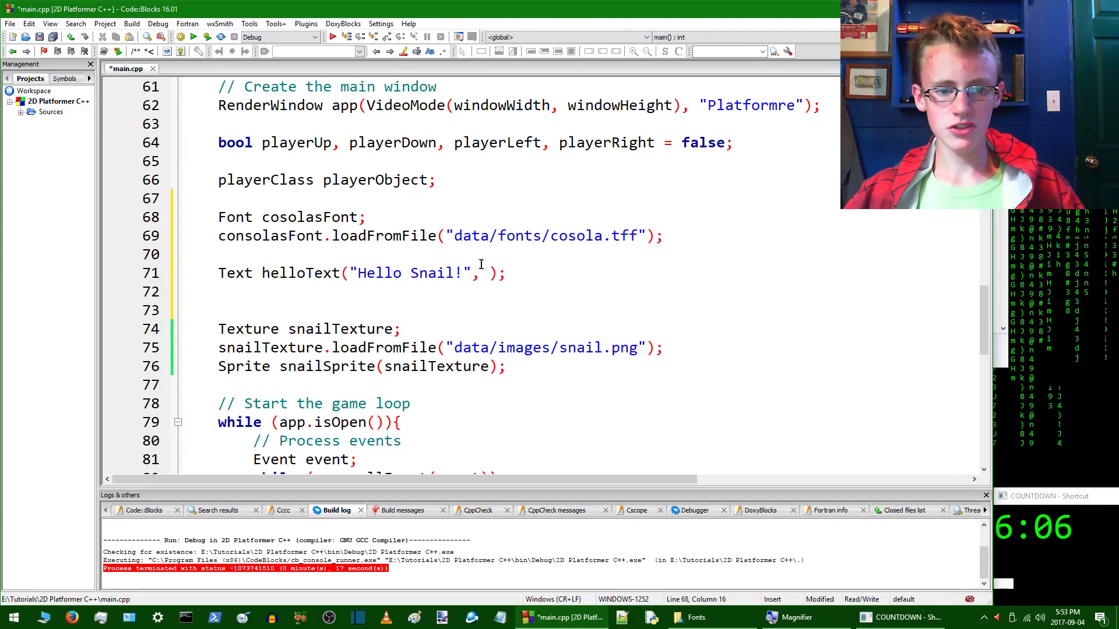
# Step: Rename the font to conolasFont and pass conolasFont, 50 to helloText
pyautogui.write('Is')
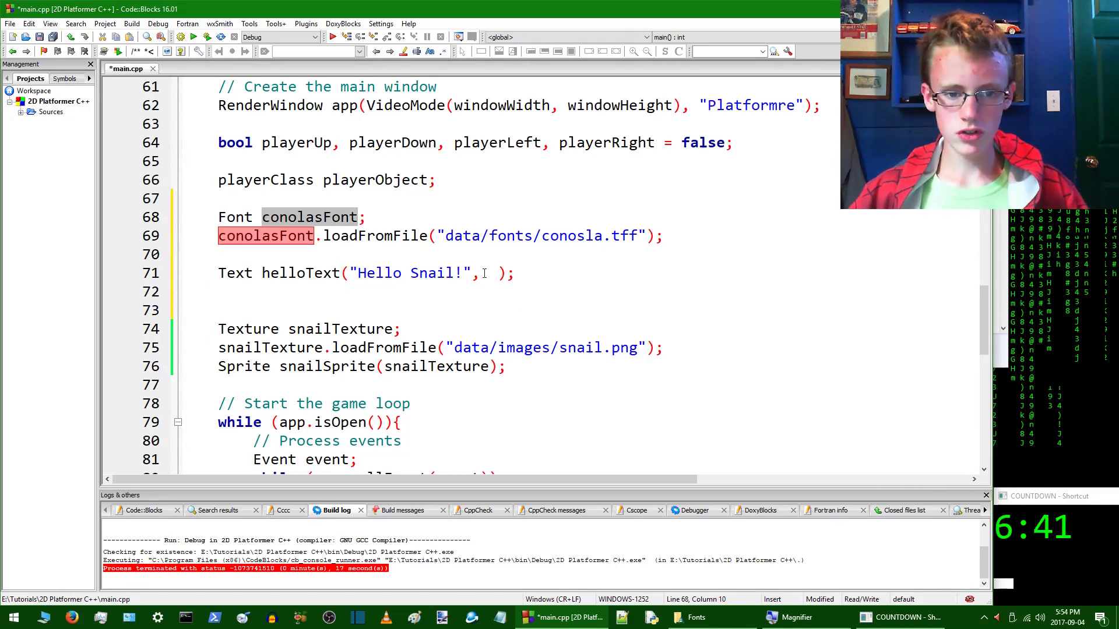
pyautogui.write('conolasFont')
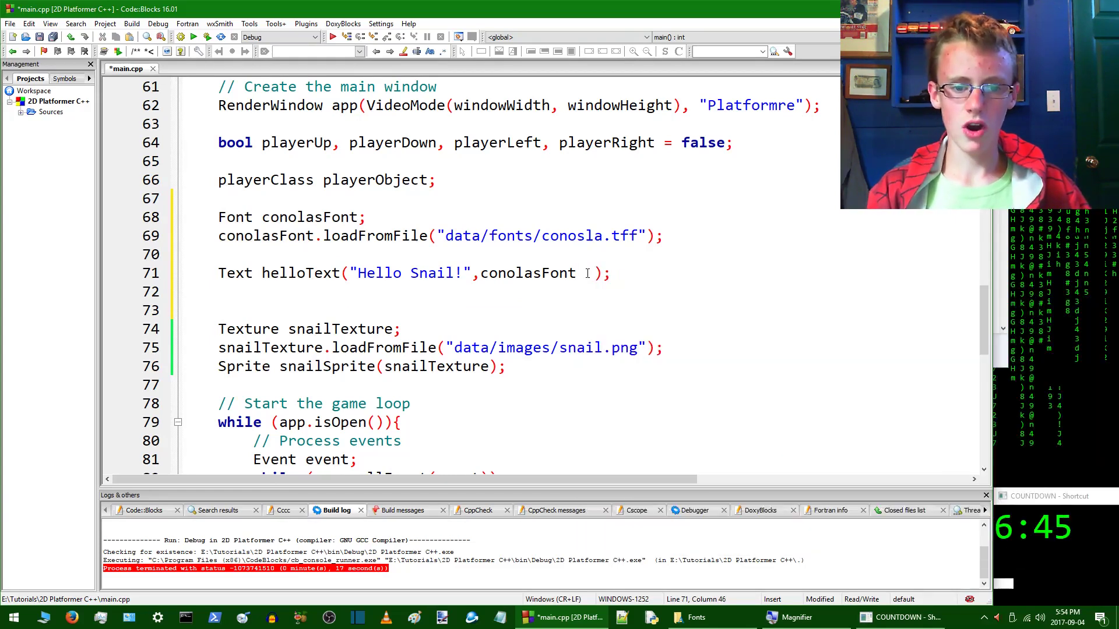
pyautogui.write(',5-')
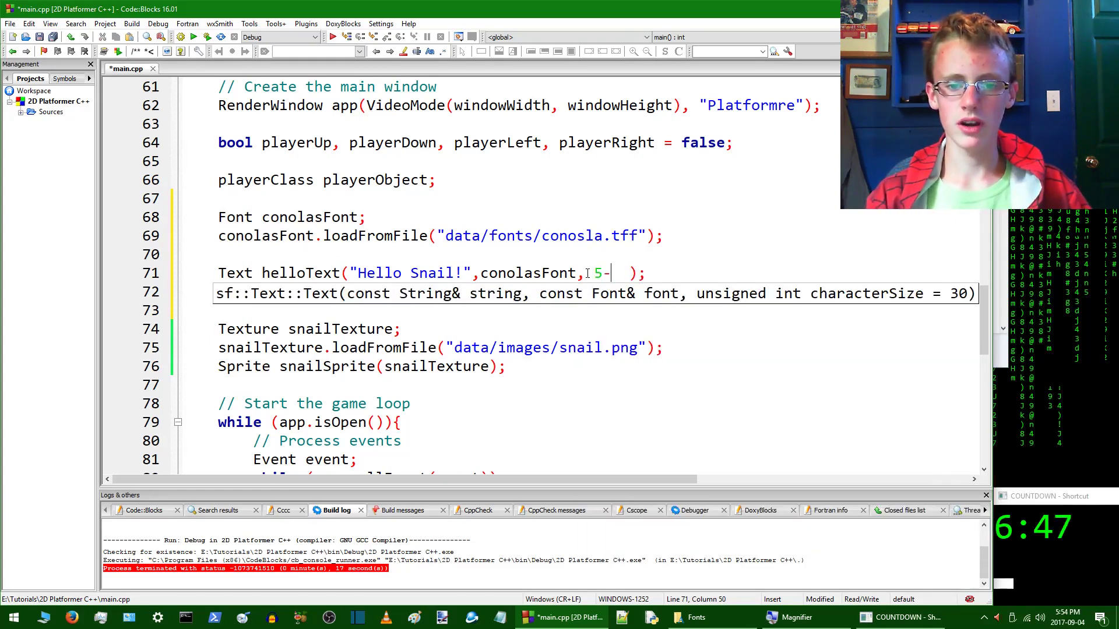
pyautogui.write('0')
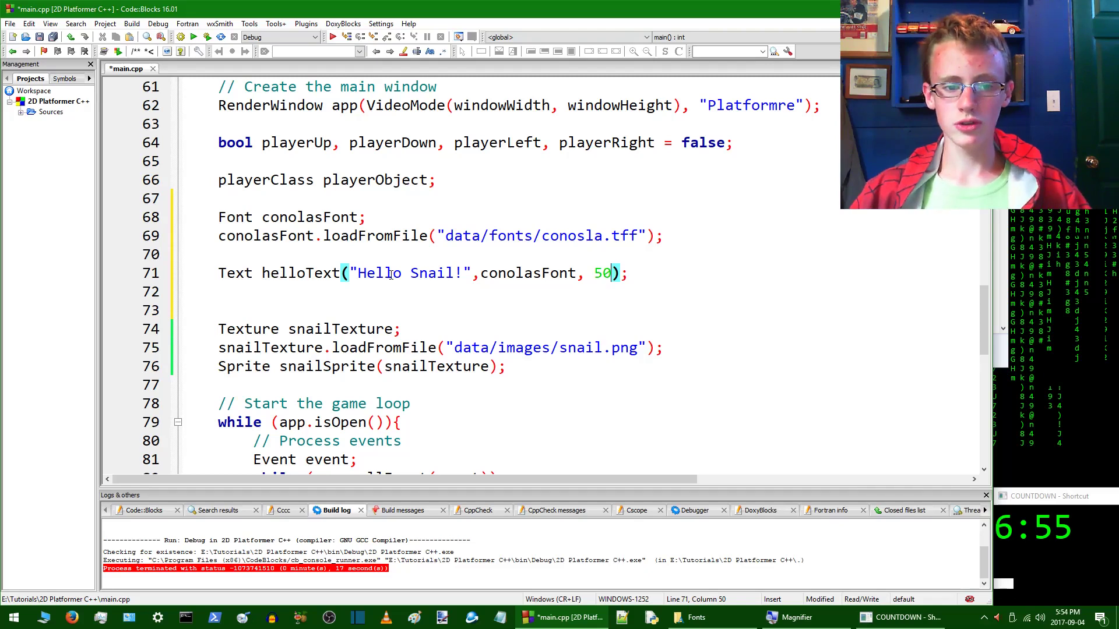
pyautogui.scroll(-3)
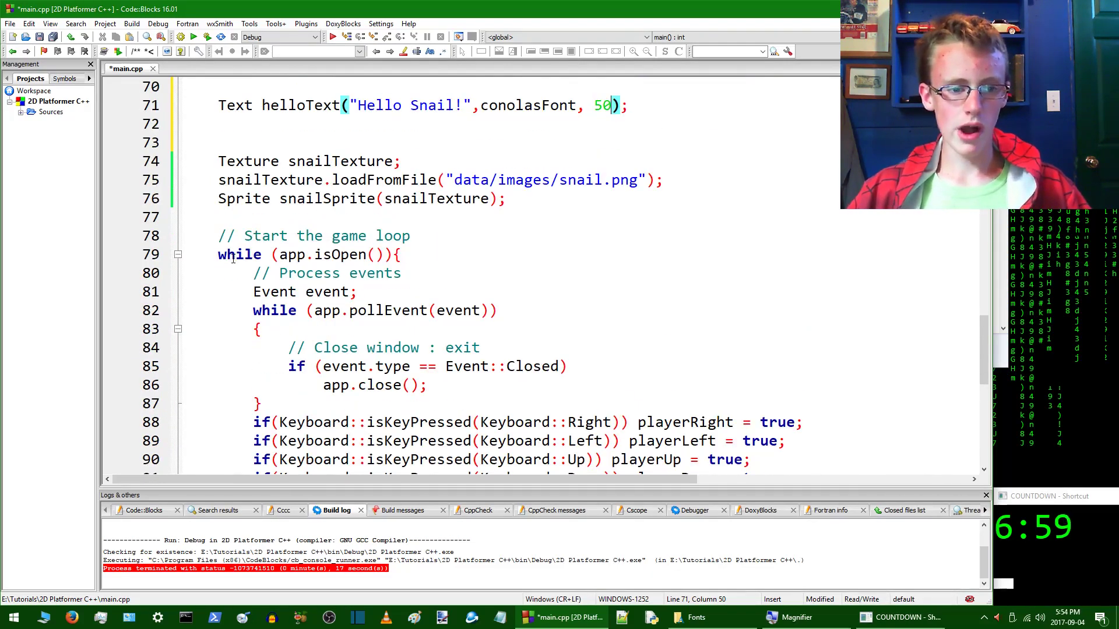
# Step: Dismiss Groove Music and add app.draw(helloText) after the snail sprite's draw
pyautogui.scroll(-3)
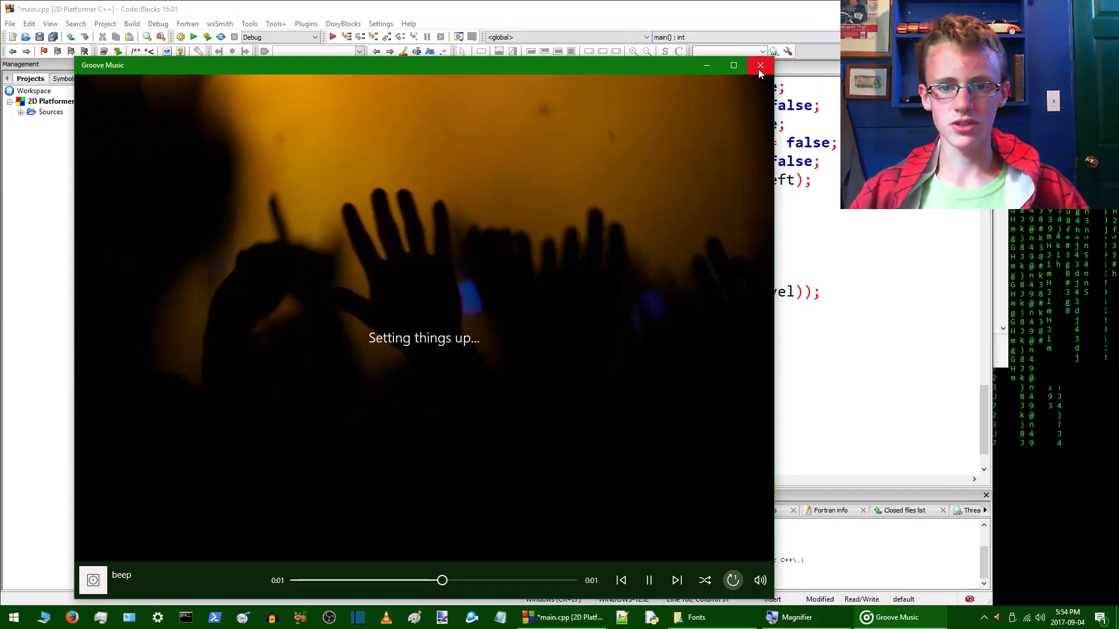
pyautogui.click(760, 65)
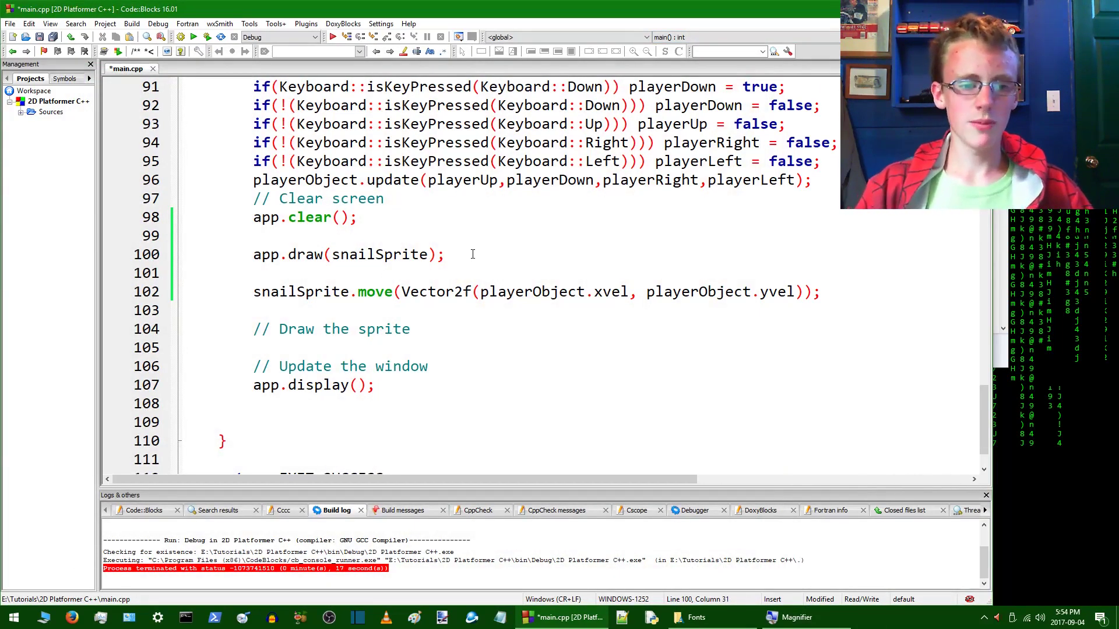
pyautogui.write('app')
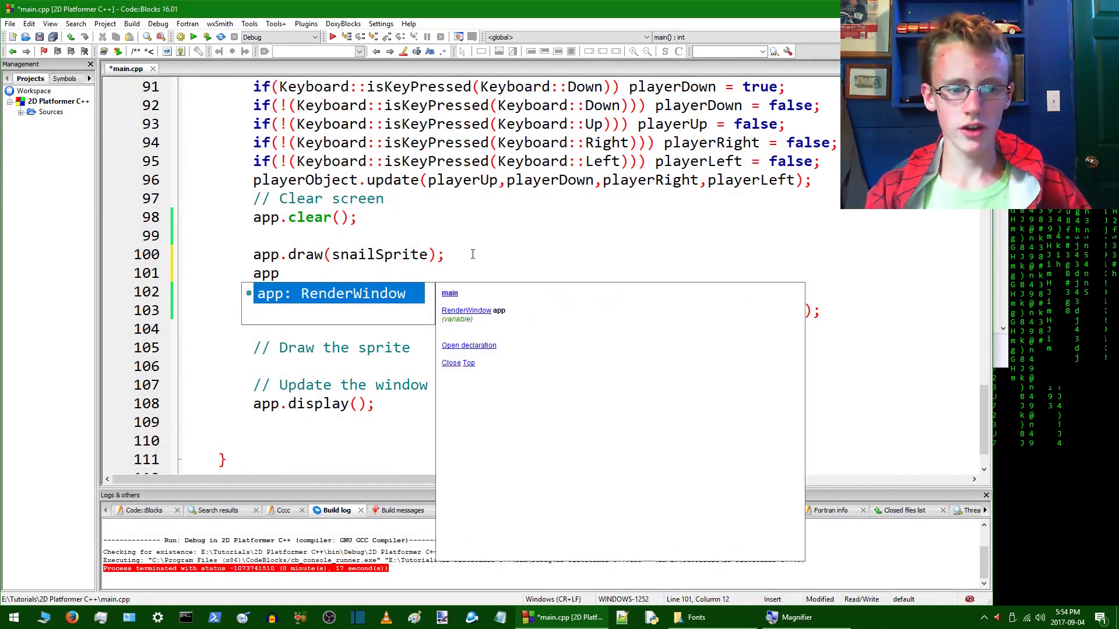
pyautogui.write('.d')
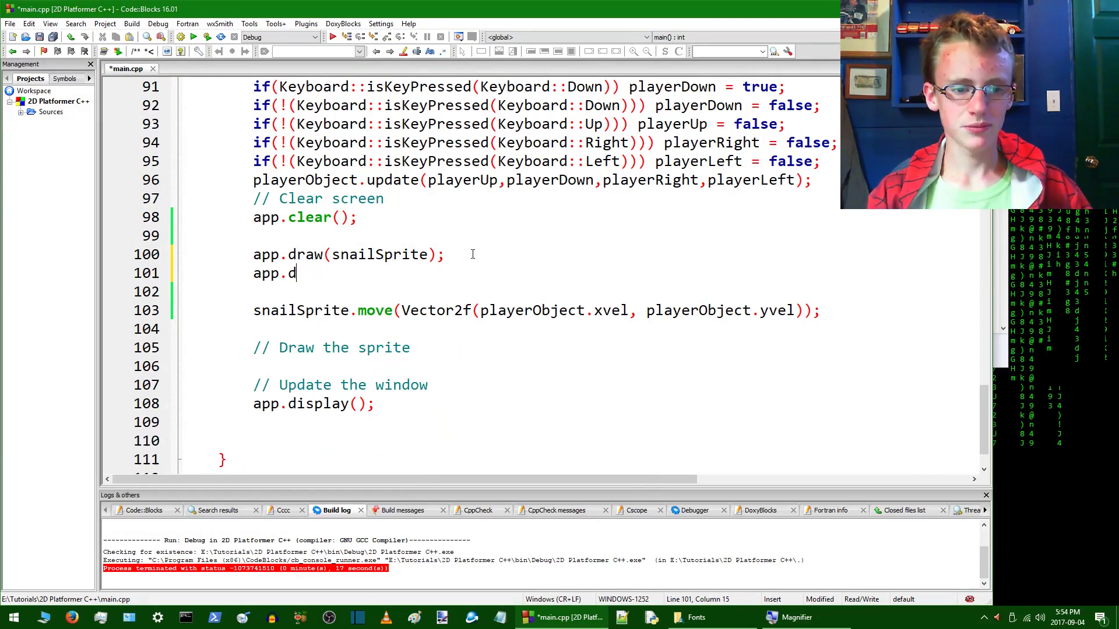
pyautogui.write('rad()')
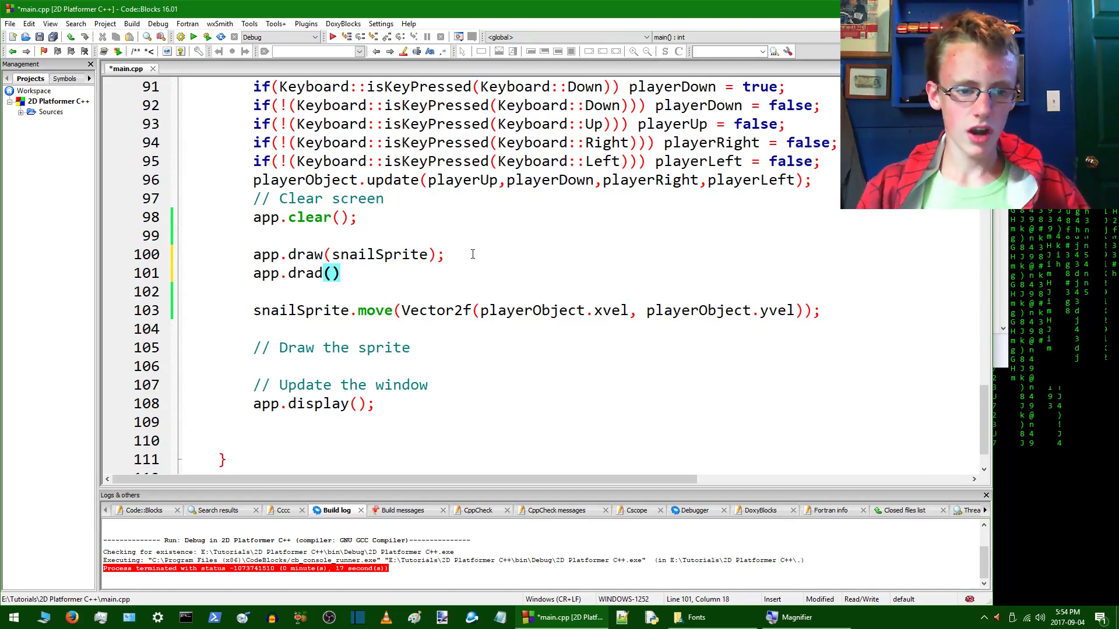
pyautogui.write('helloText')
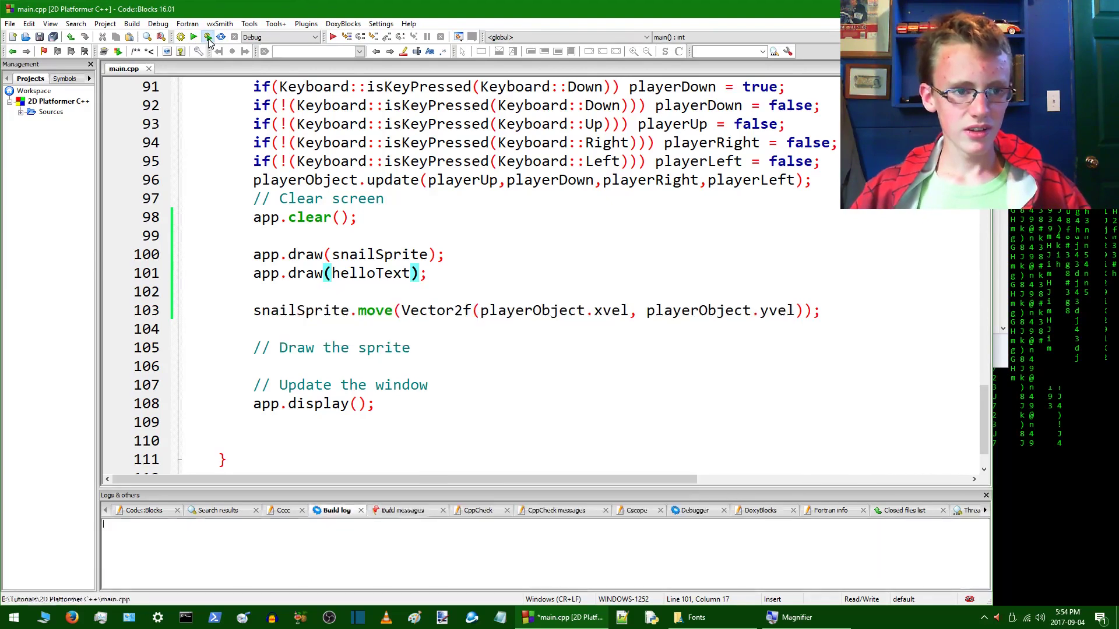
# Step: Build and run the game, then switch to the project folder window
pyautogui.click(208, 36)
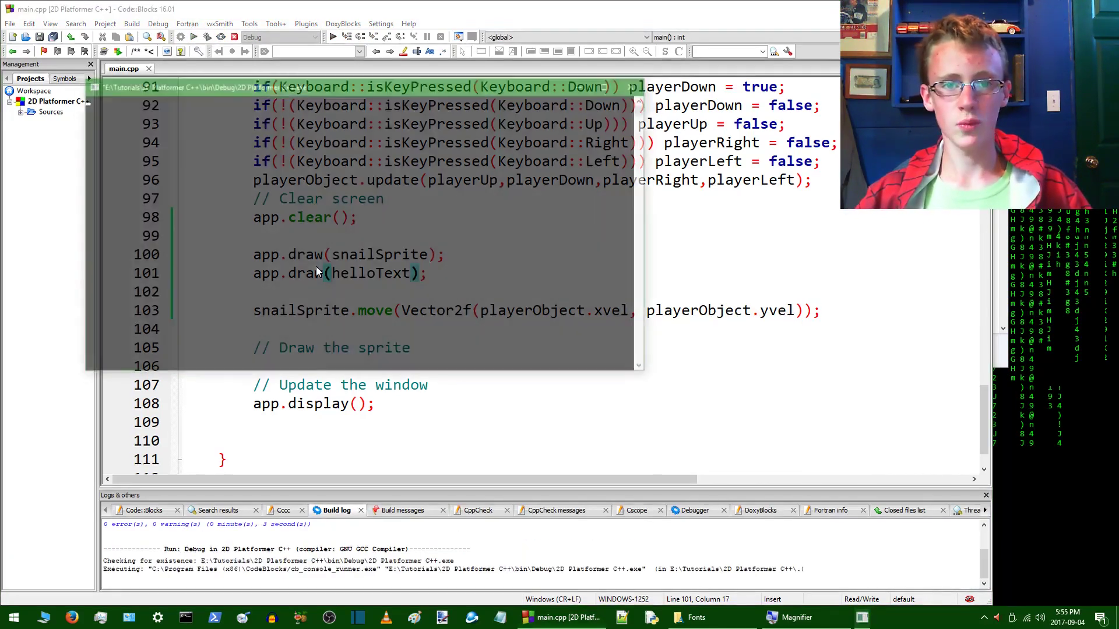
pyautogui.click(331, 36)
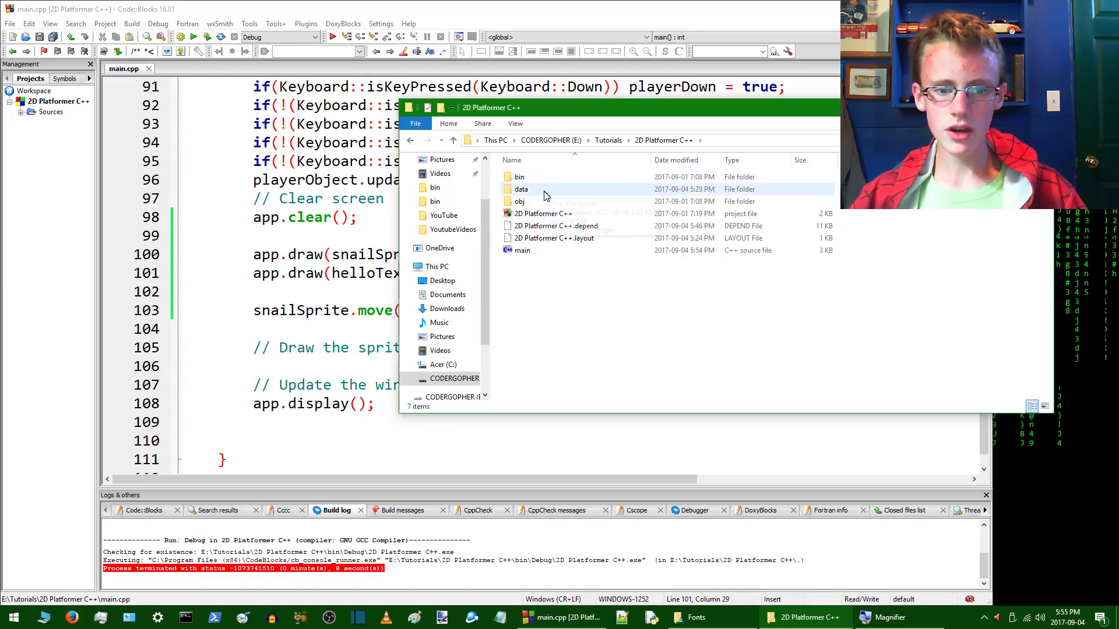
# Step: Open the data folder to check the font file, then fix the path to data/fonts/consola.tff
pyautogui.doubleClick(521, 189)
pyautogui.write('conolasFont.loadFromFile("data/fonts/consla.tff");')
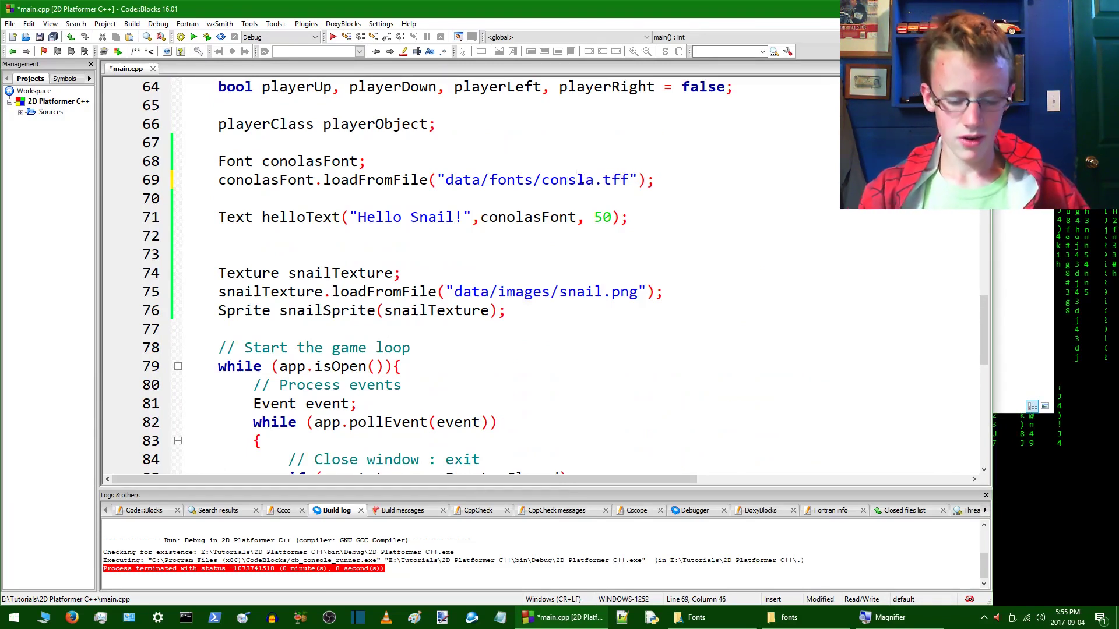
pyautogui.write('o')
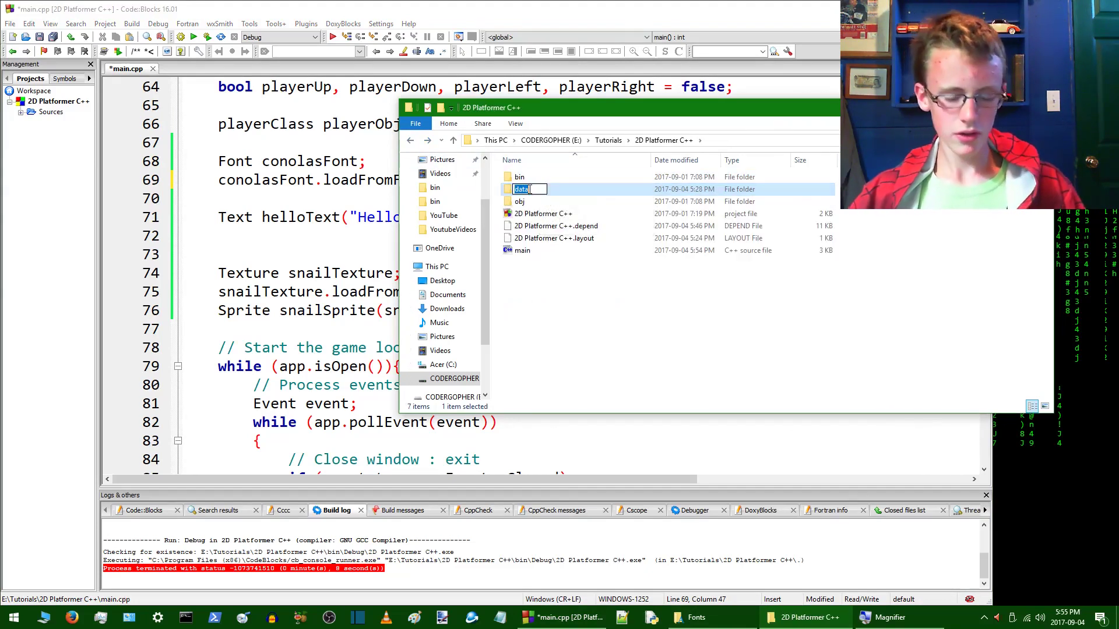
# Step: Go into bin\Debug and launch the 2D Platformer C++ executable directly
pyautogui.click(553, 196)
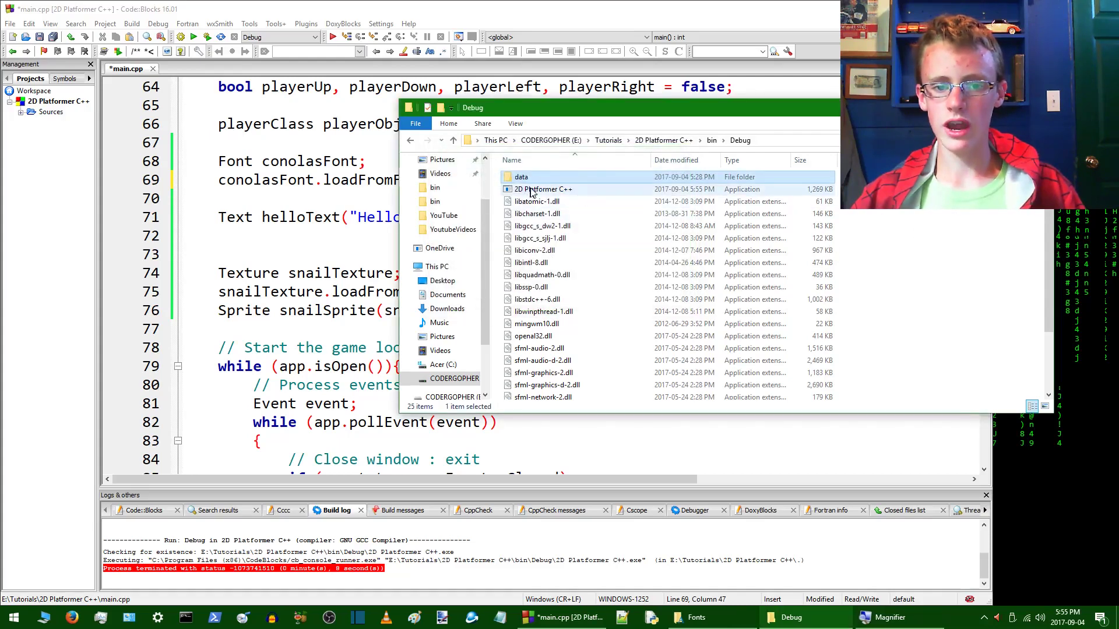
pyautogui.doubleClick(543, 189)
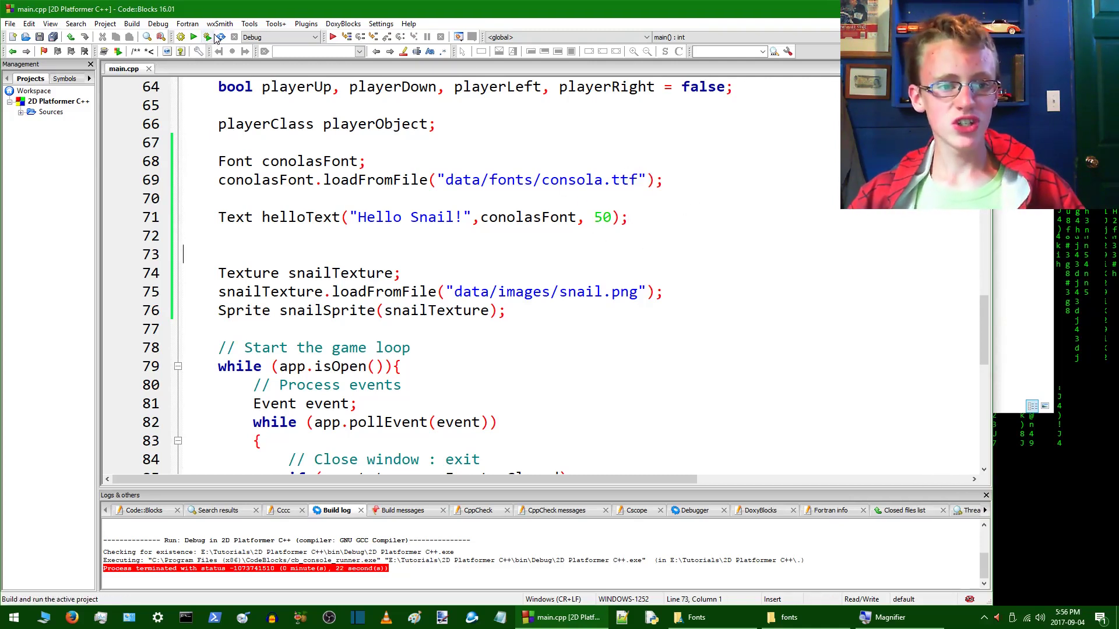
# Step: Build and run the game to show 'Hello Snail!' beside the snail sprite
pyautogui.click(193, 36)
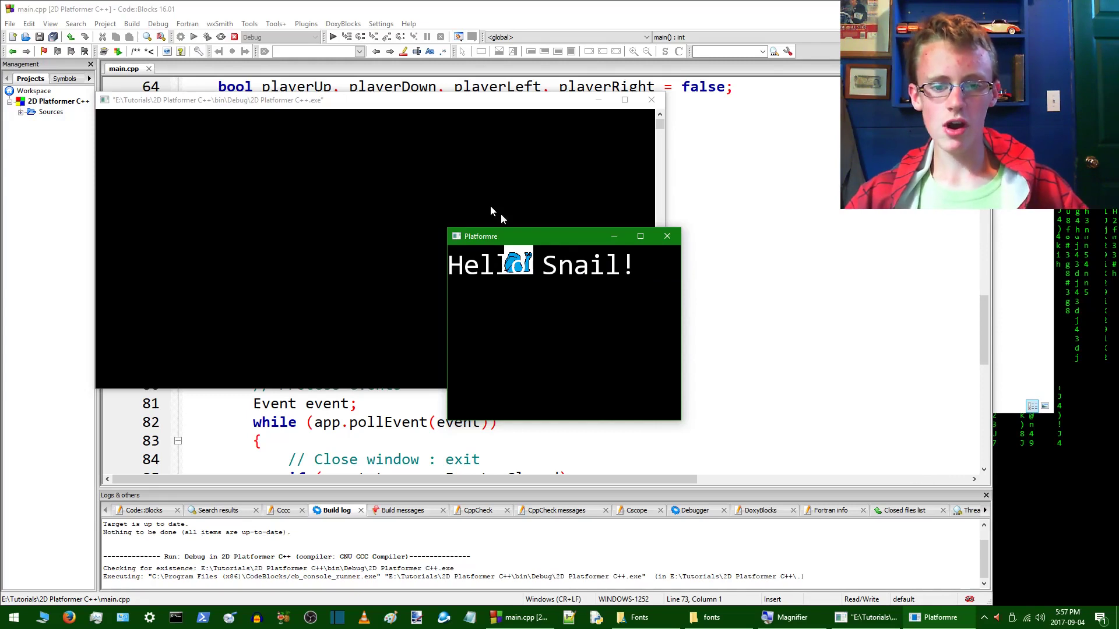
pyautogui.moveTo(646, 280)
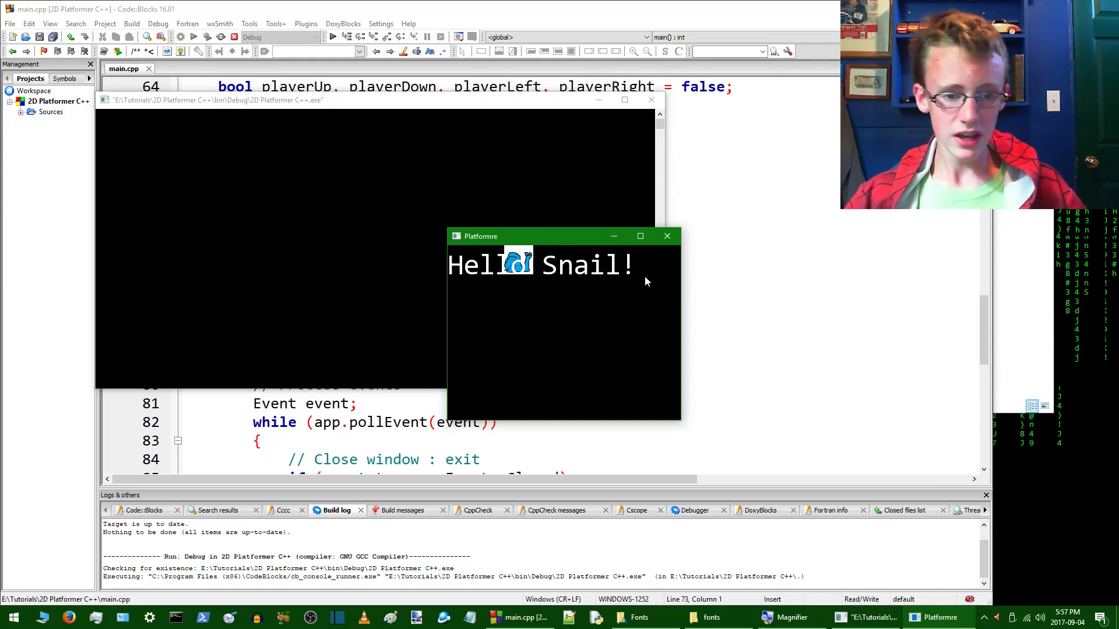
pyautogui.moveTo(635, 279)
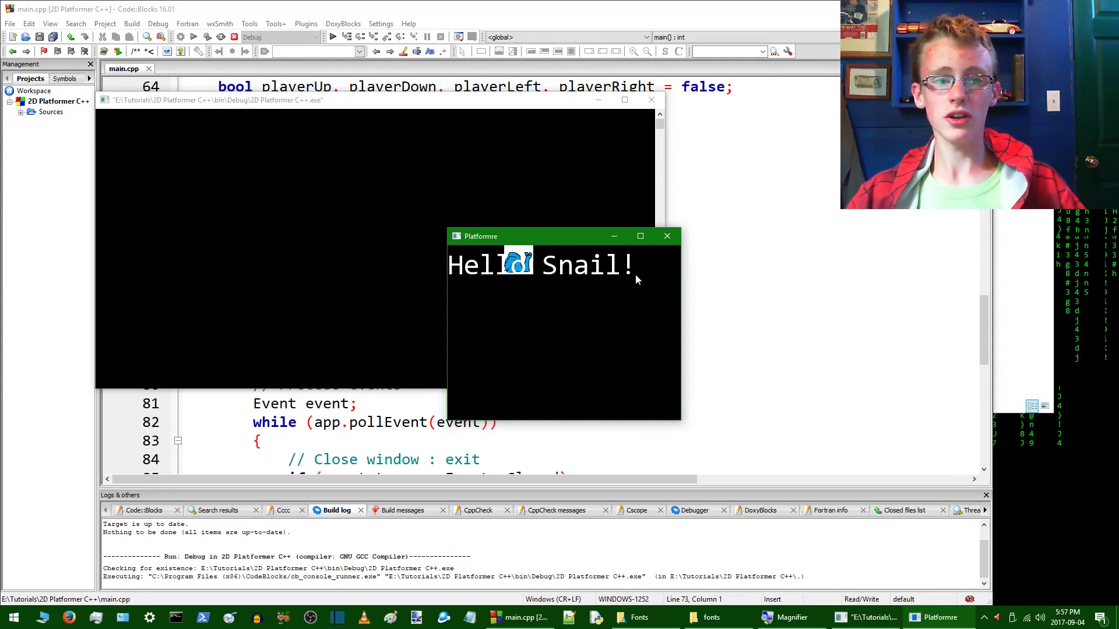